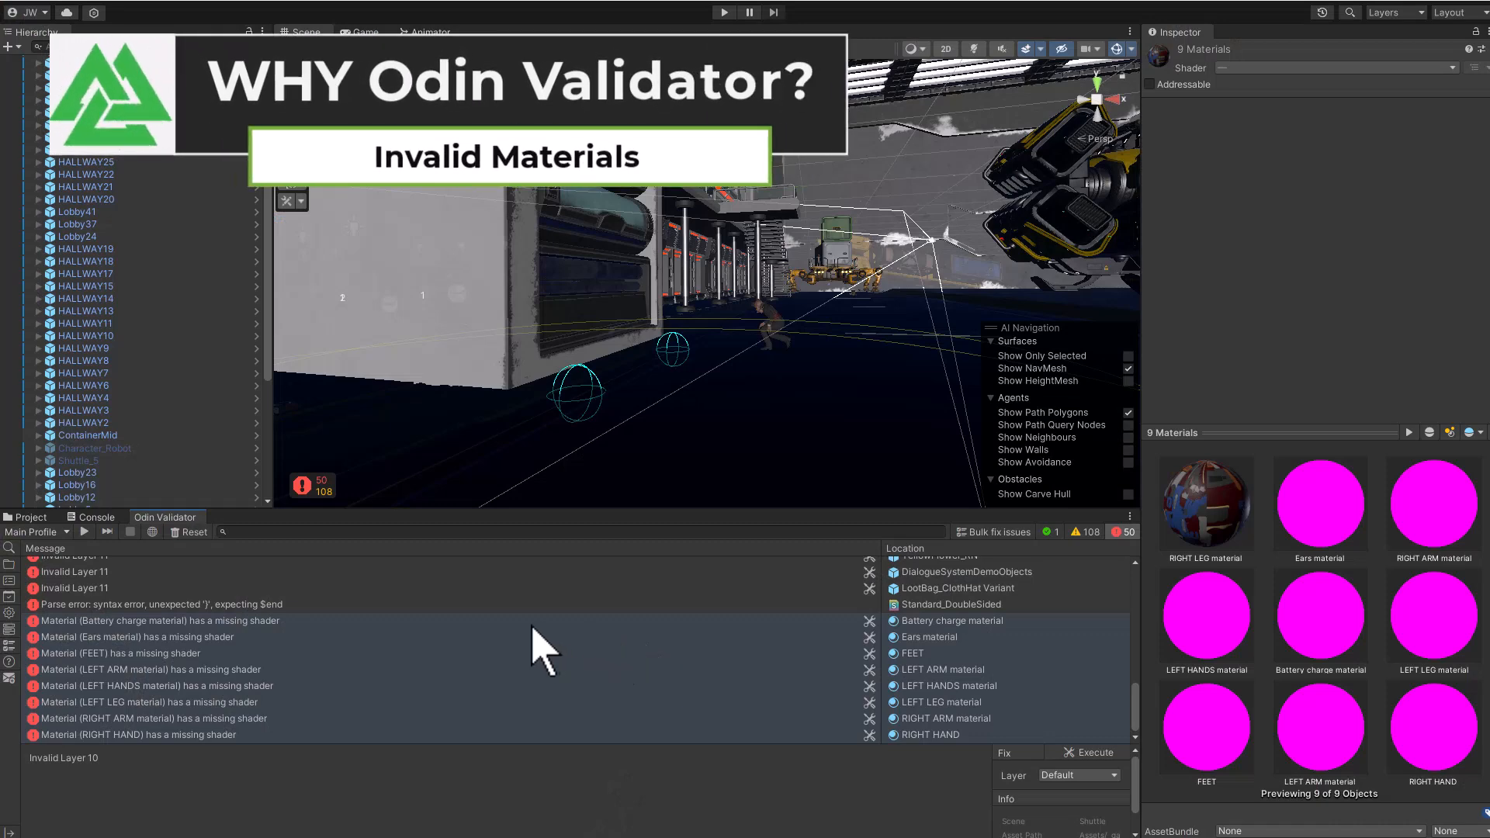
Review the Fix panel's Layer choices and keep Default as the fix's layer
{"action": "left_click", "coordinate": [1079, 774]}
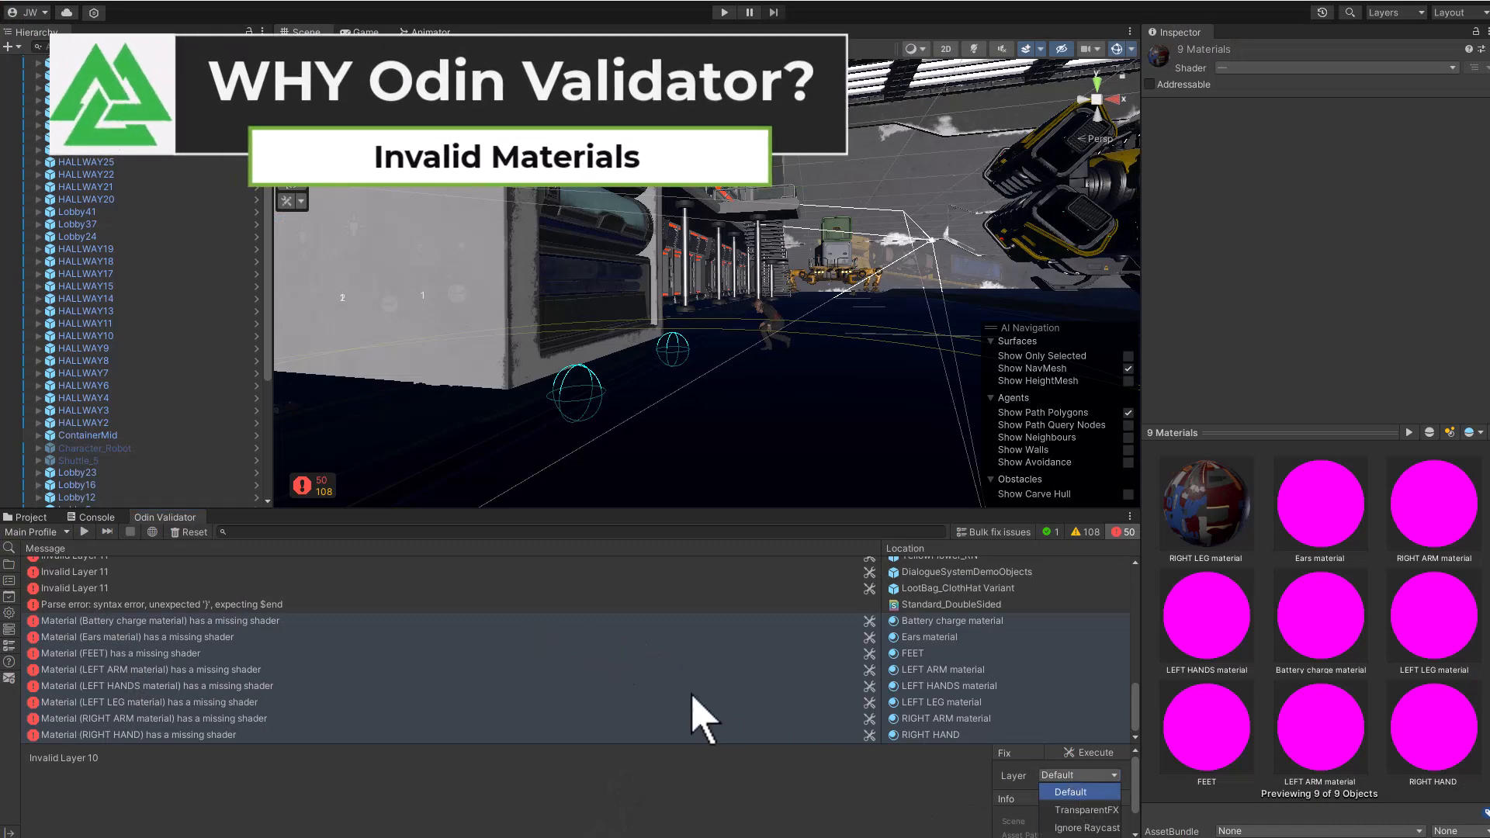
{"action": "left_click", "coordinate": [147, 697]}
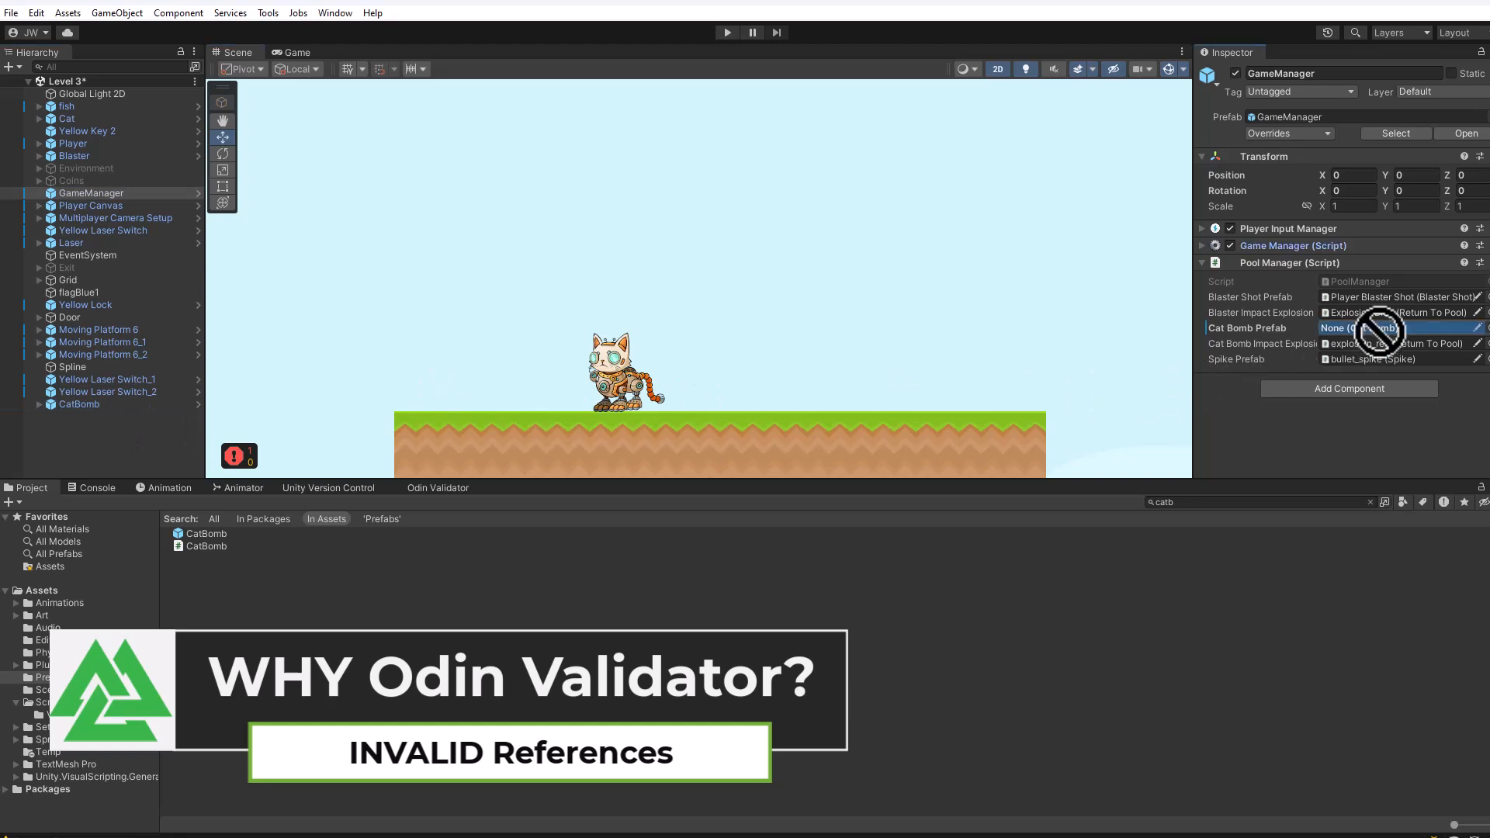
{"action": "left_click", "coordinate": [79, 404]}
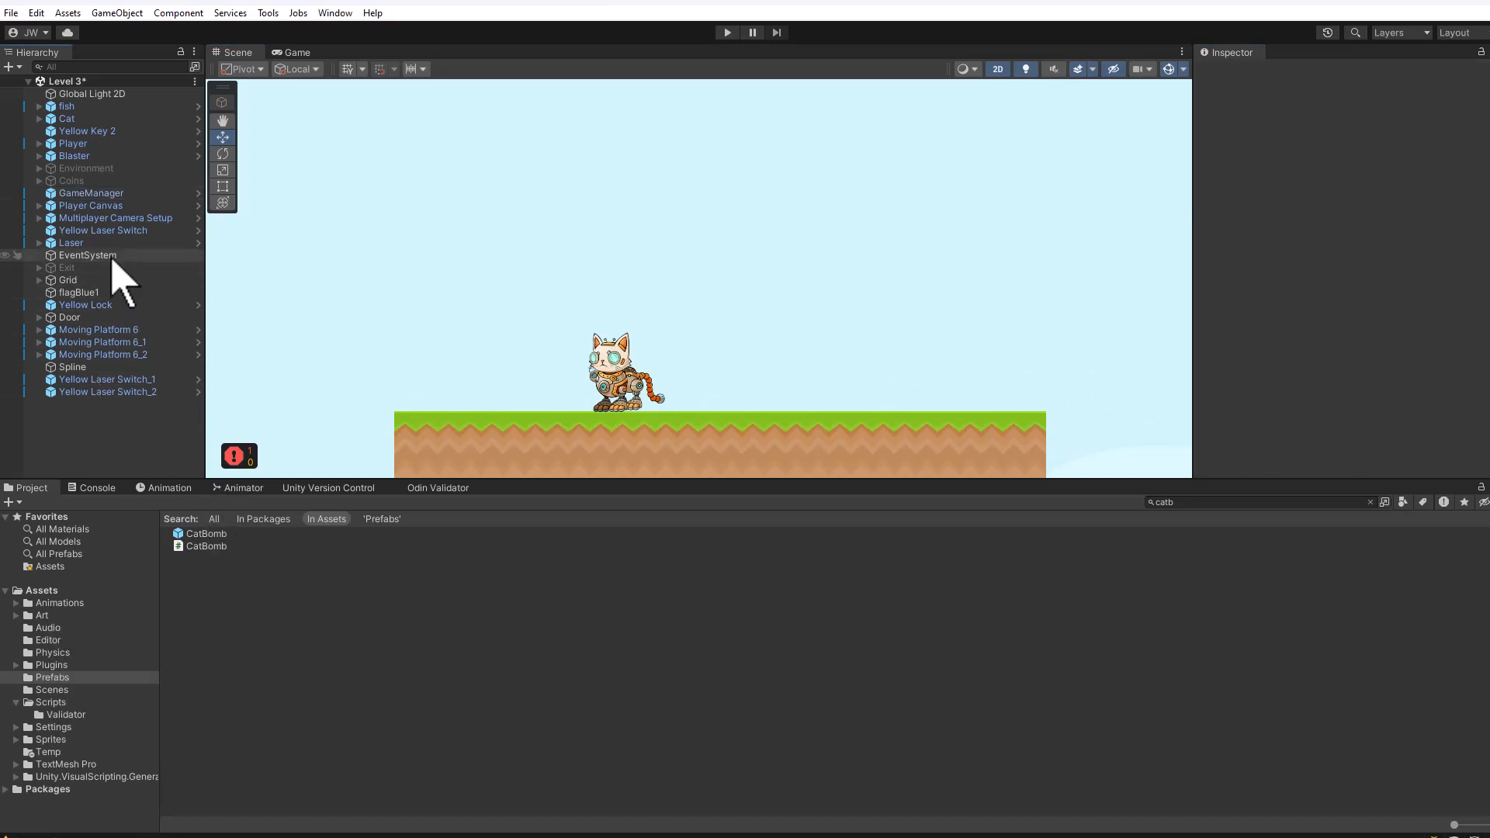
{"action": "left_click", "coordinate": [91, 192]}
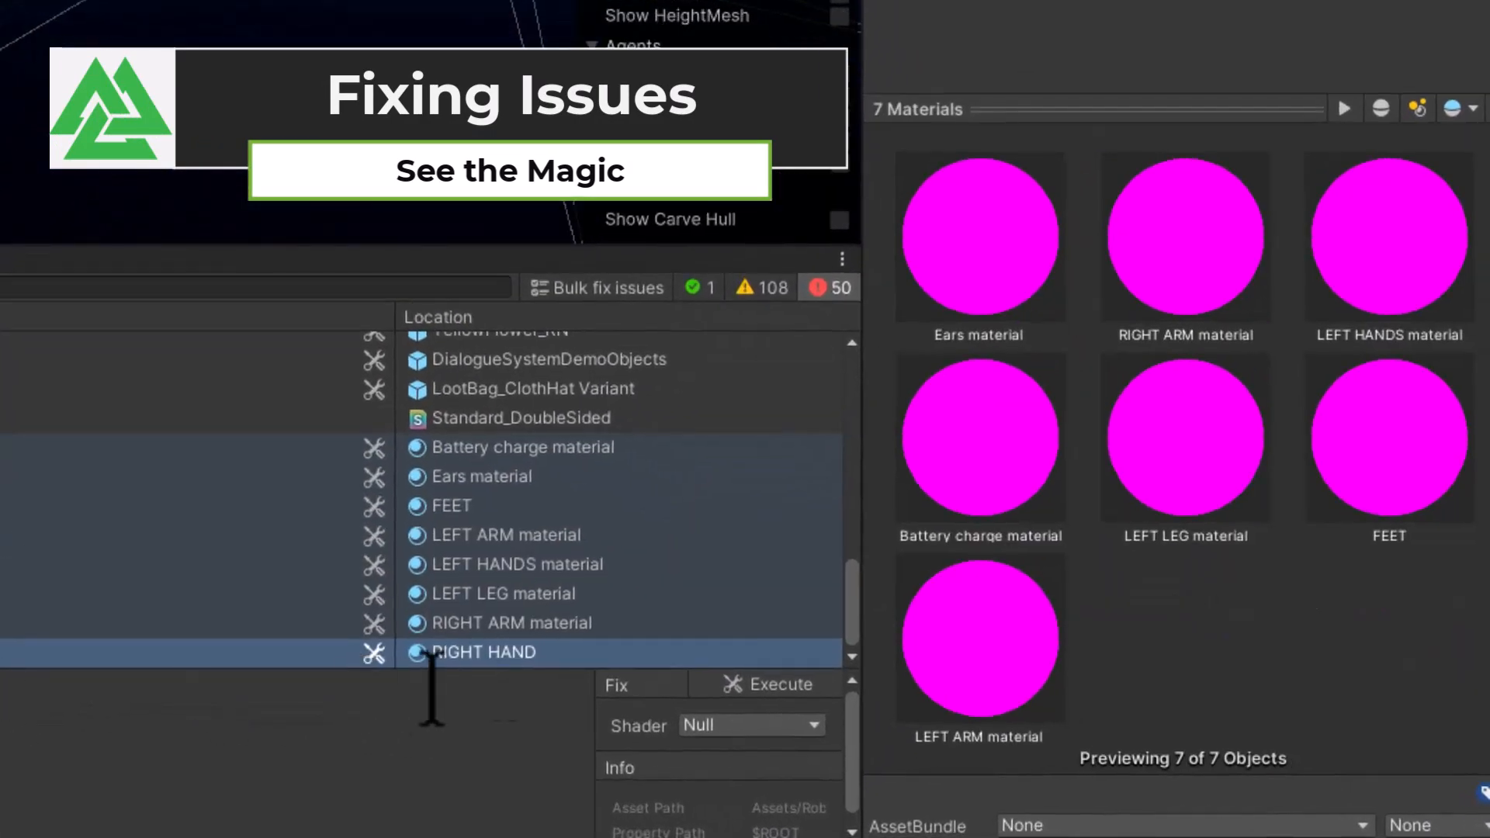
Set the replacement shader to Standard and execute the fix on the missing-shader material
{"action": "left_click", "coordinate": [749, 725]}
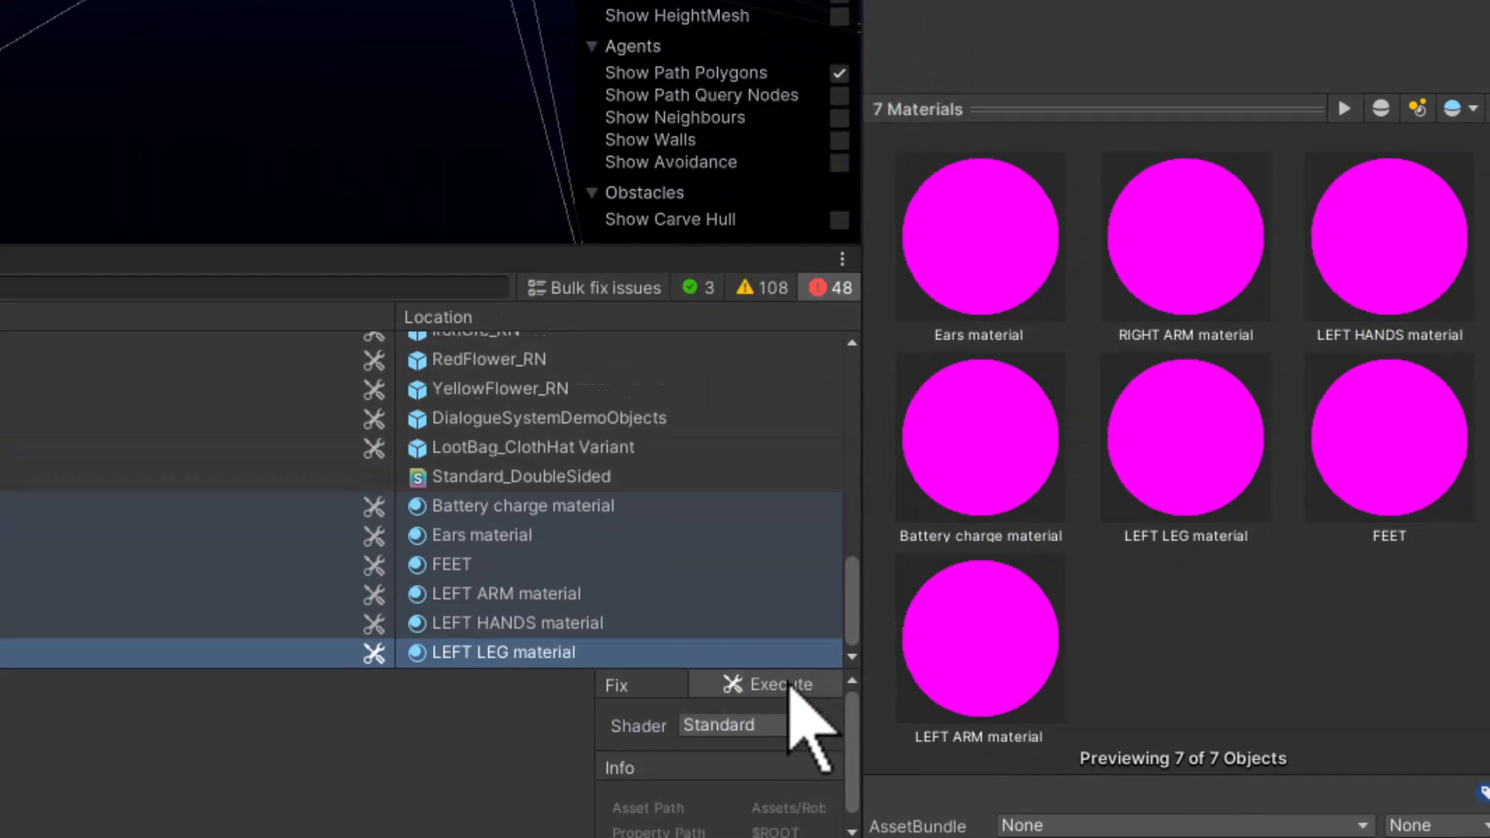
{"action": "left_click", "coordinate": [773, 684]}
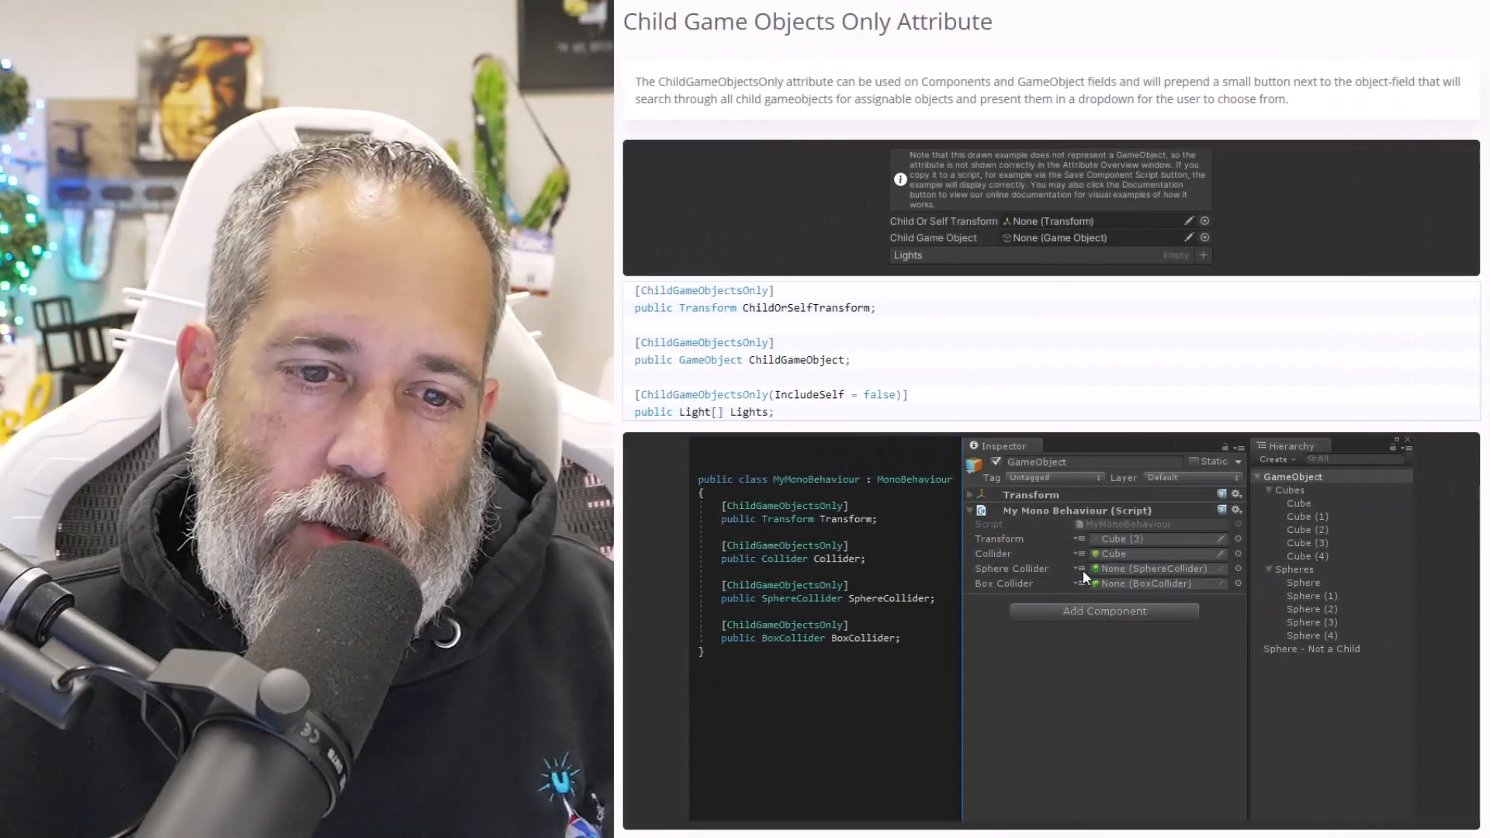
{"action": "left_click", "coordinate": [1083, 568]}
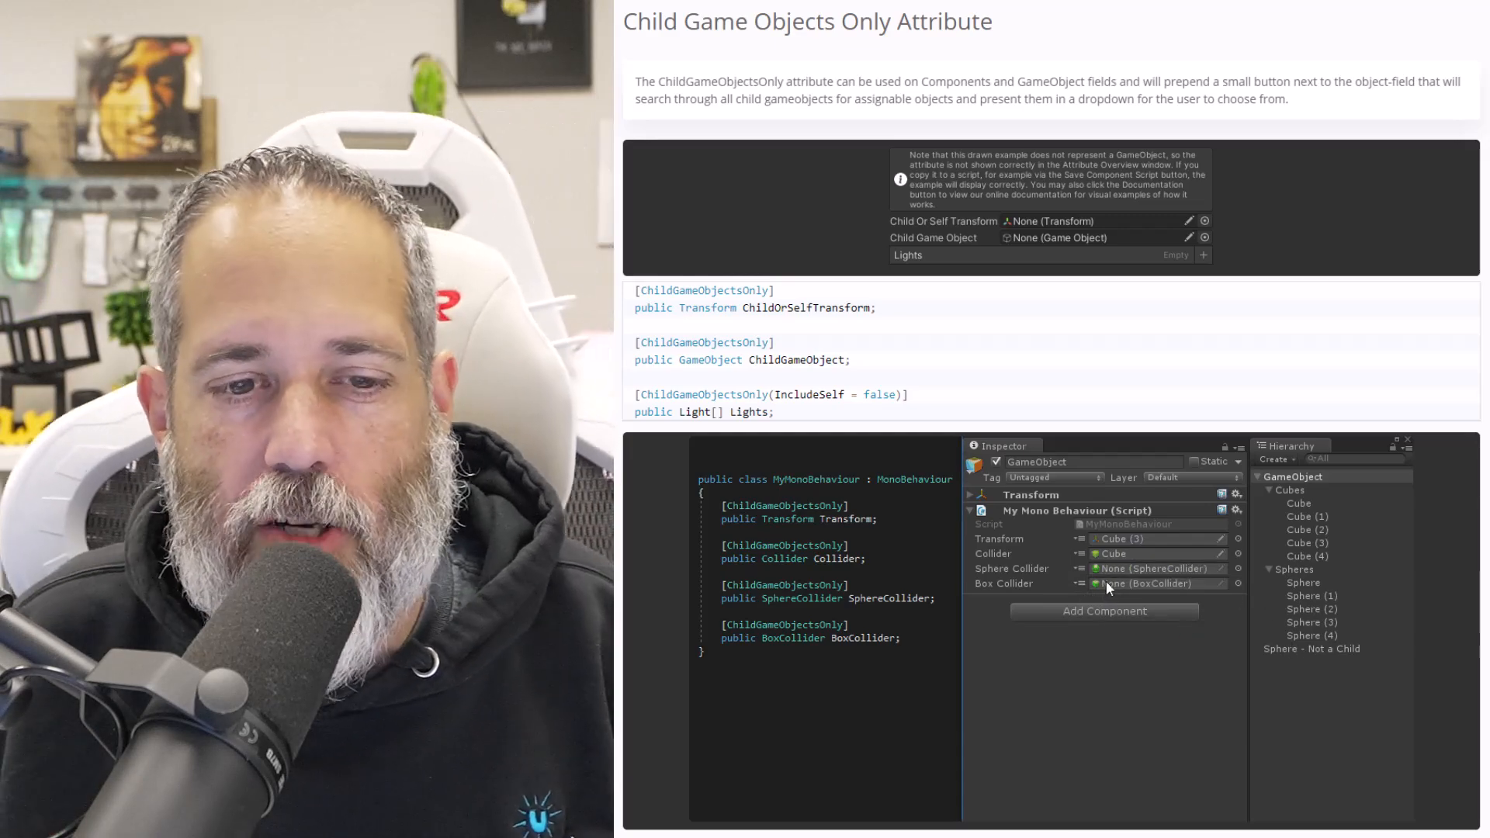
{"action": "left_click", "coordinate": [1081, 584]}
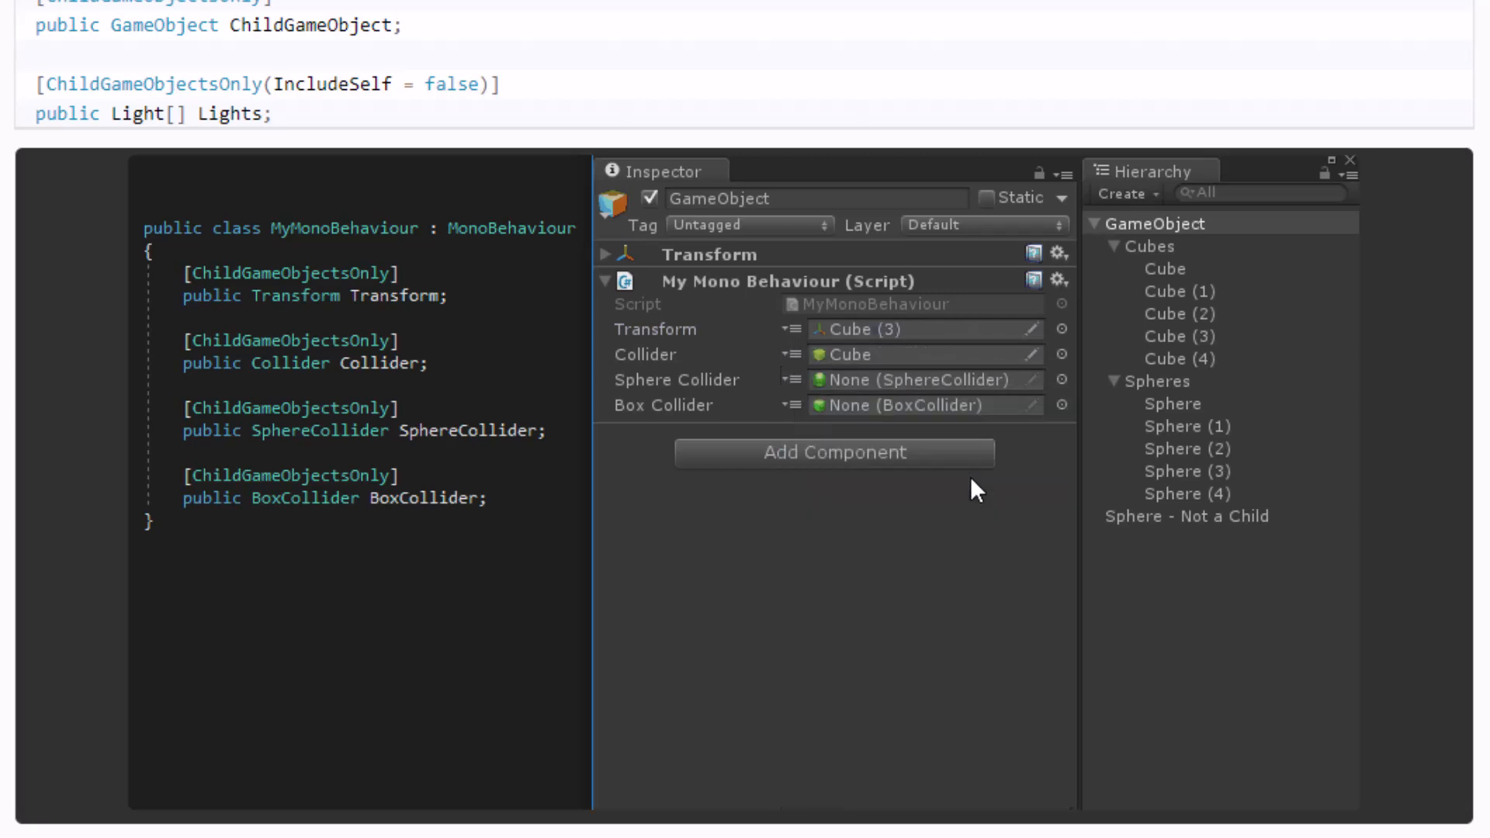
{"action": "scroll", "scroll_direction": "down", "scroll_amount": 3}
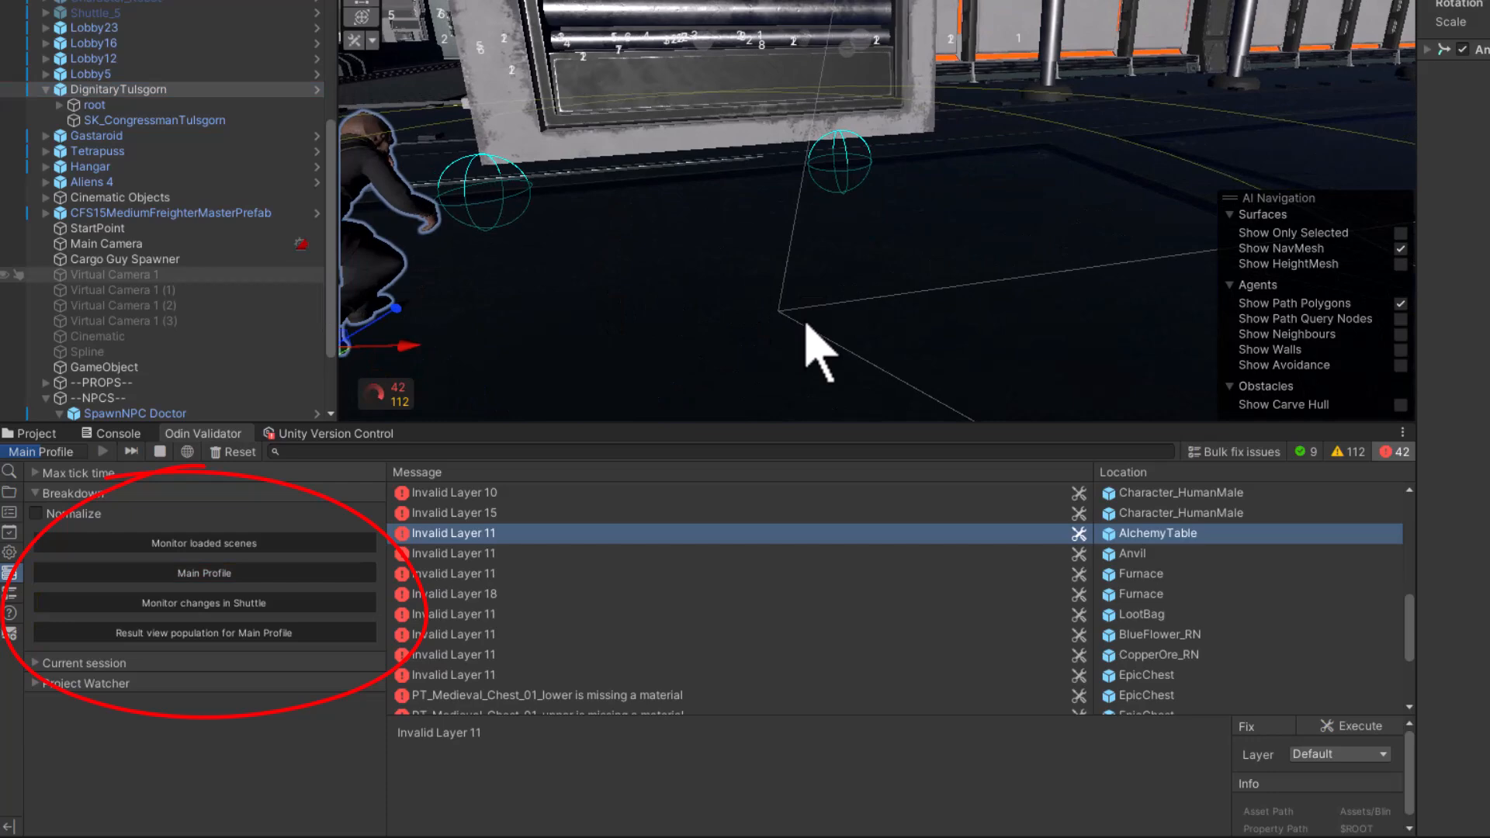
Launch the Odin Validator Setup Wizard from the sidebar, landing on its Welcome step
{"action": "left_click", "coordinate": [204, 573]}
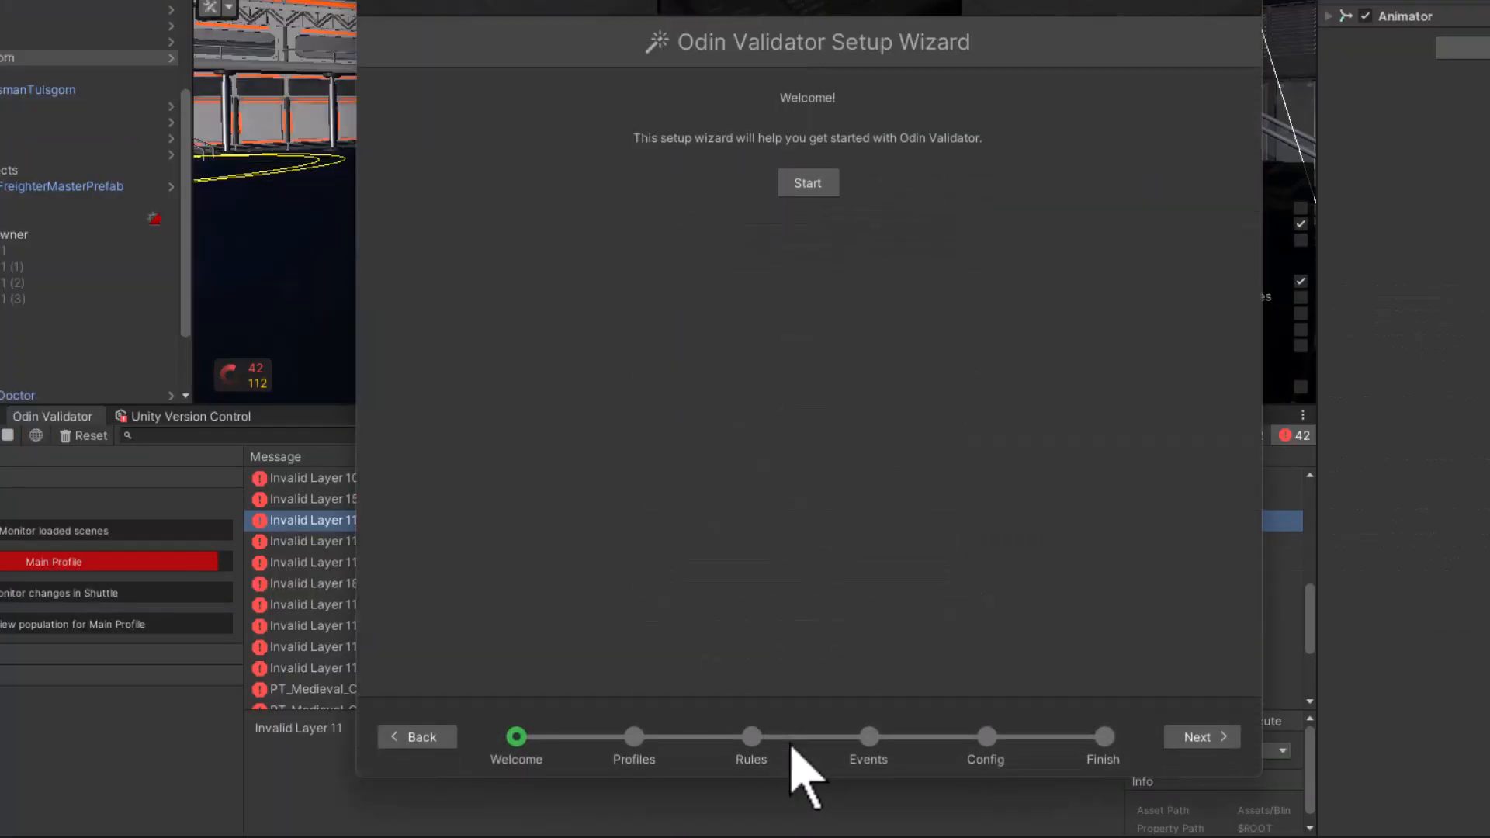
Close the Odin Validator Setup Wizard
{"action": "left_click", "coordinate": [807, 183]}
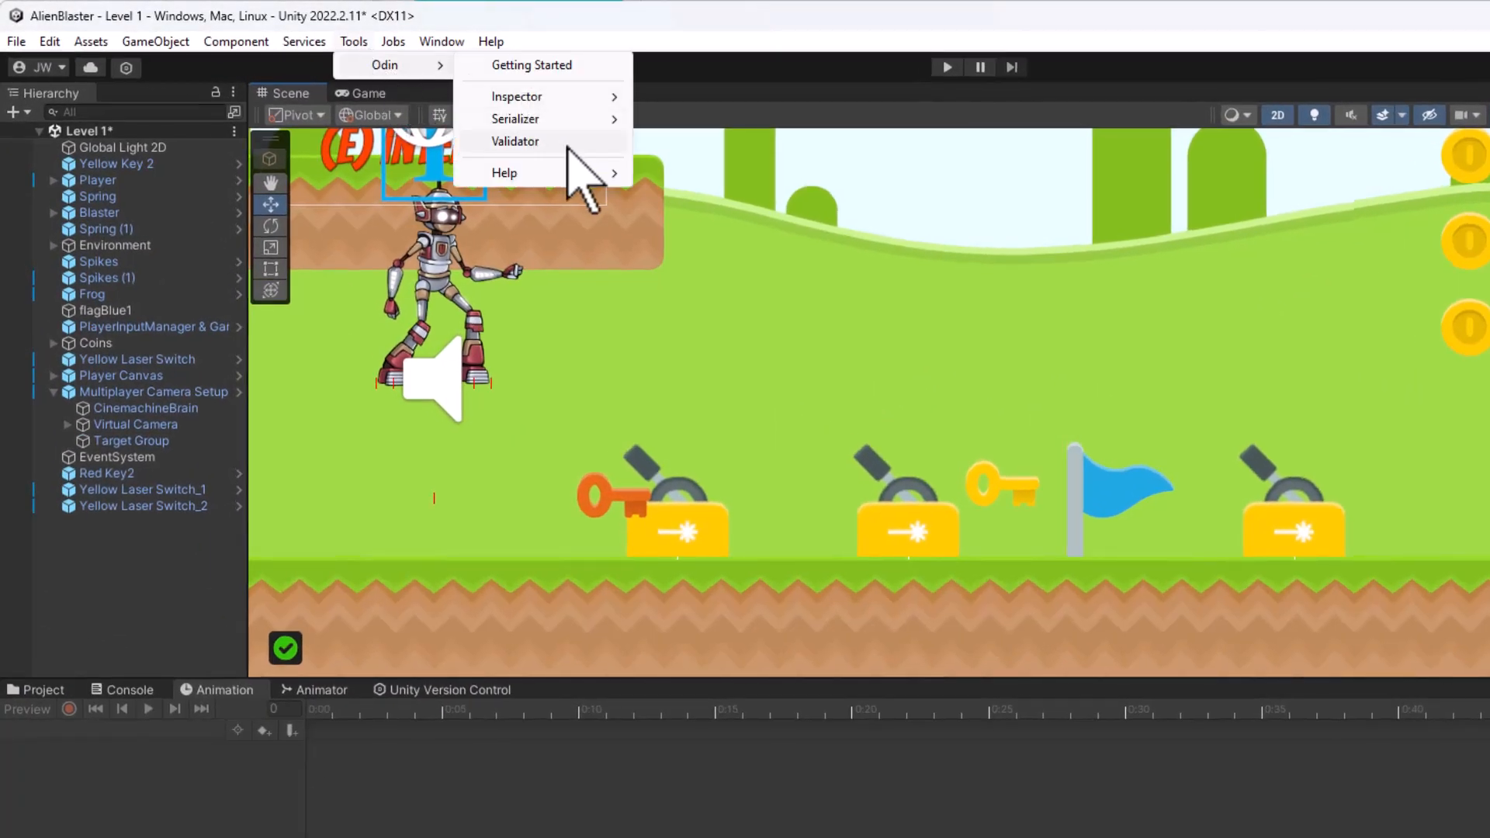
{"action": "left_click", "coordinate": [515, 141]}
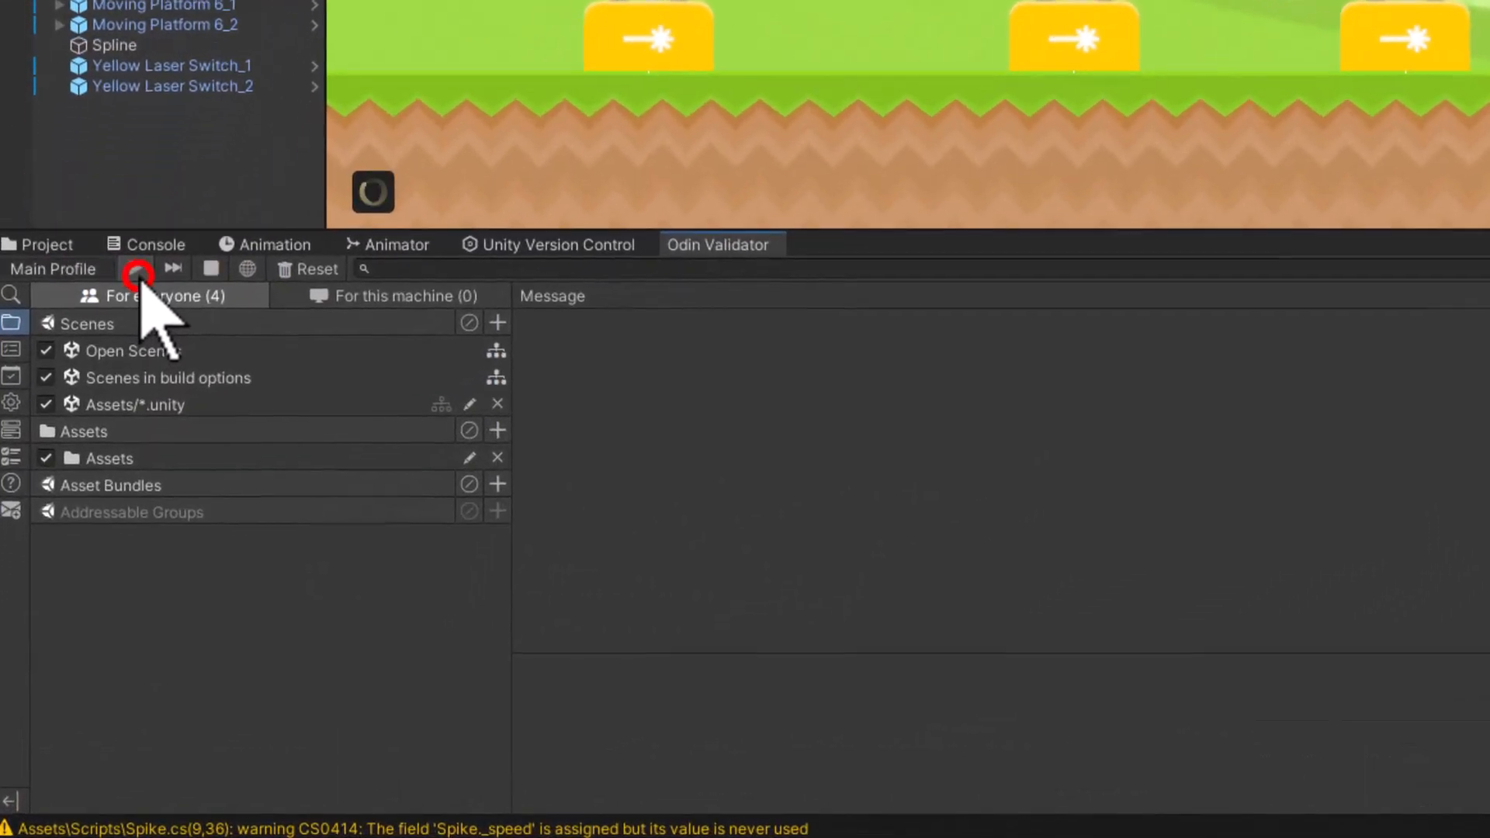
{"action": "left_click", "coordinate": [137, 269]}
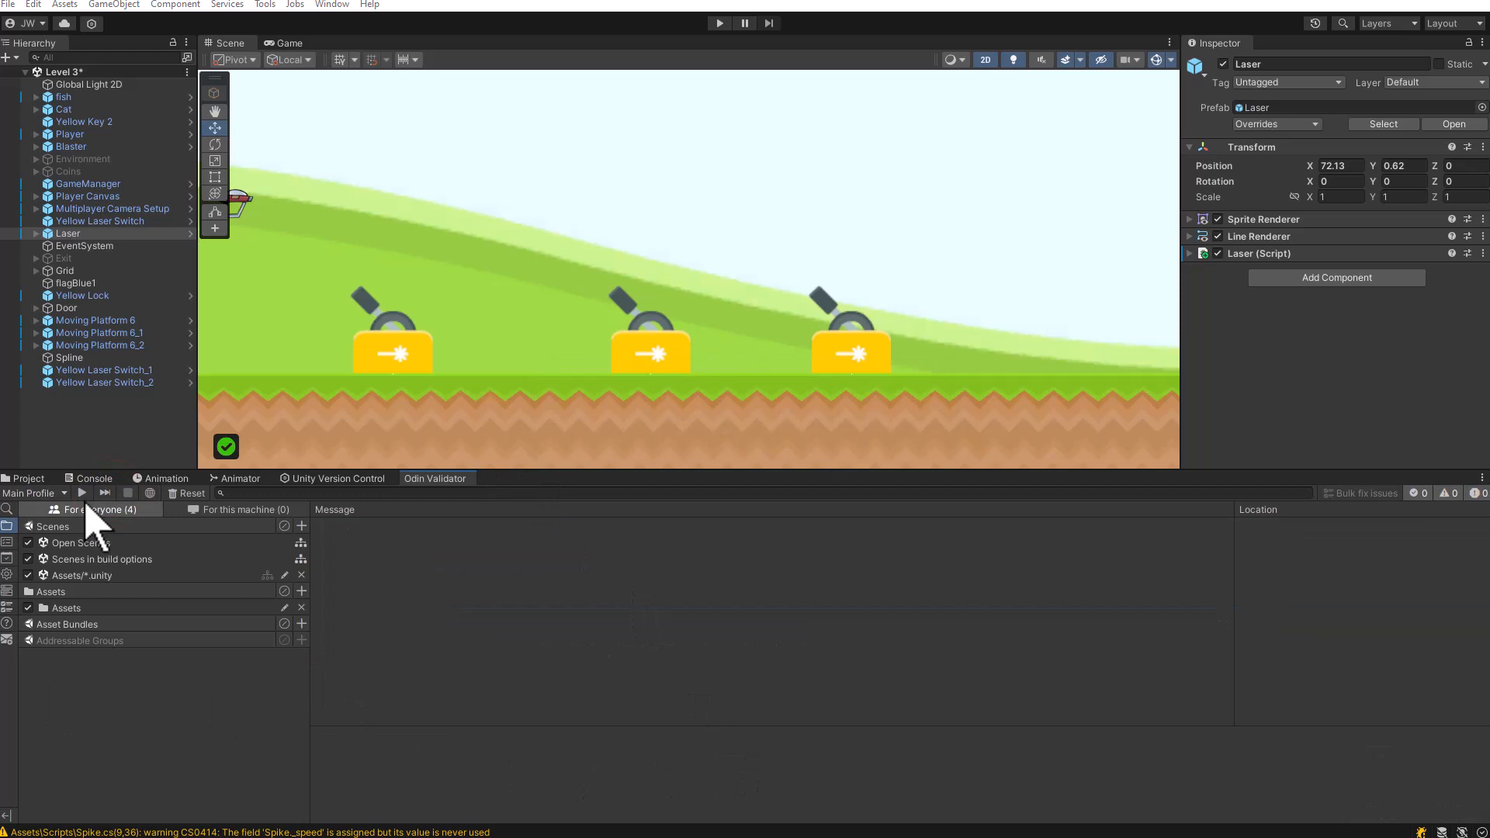
{"action": "left_click", "coordinate": [82, 494]}
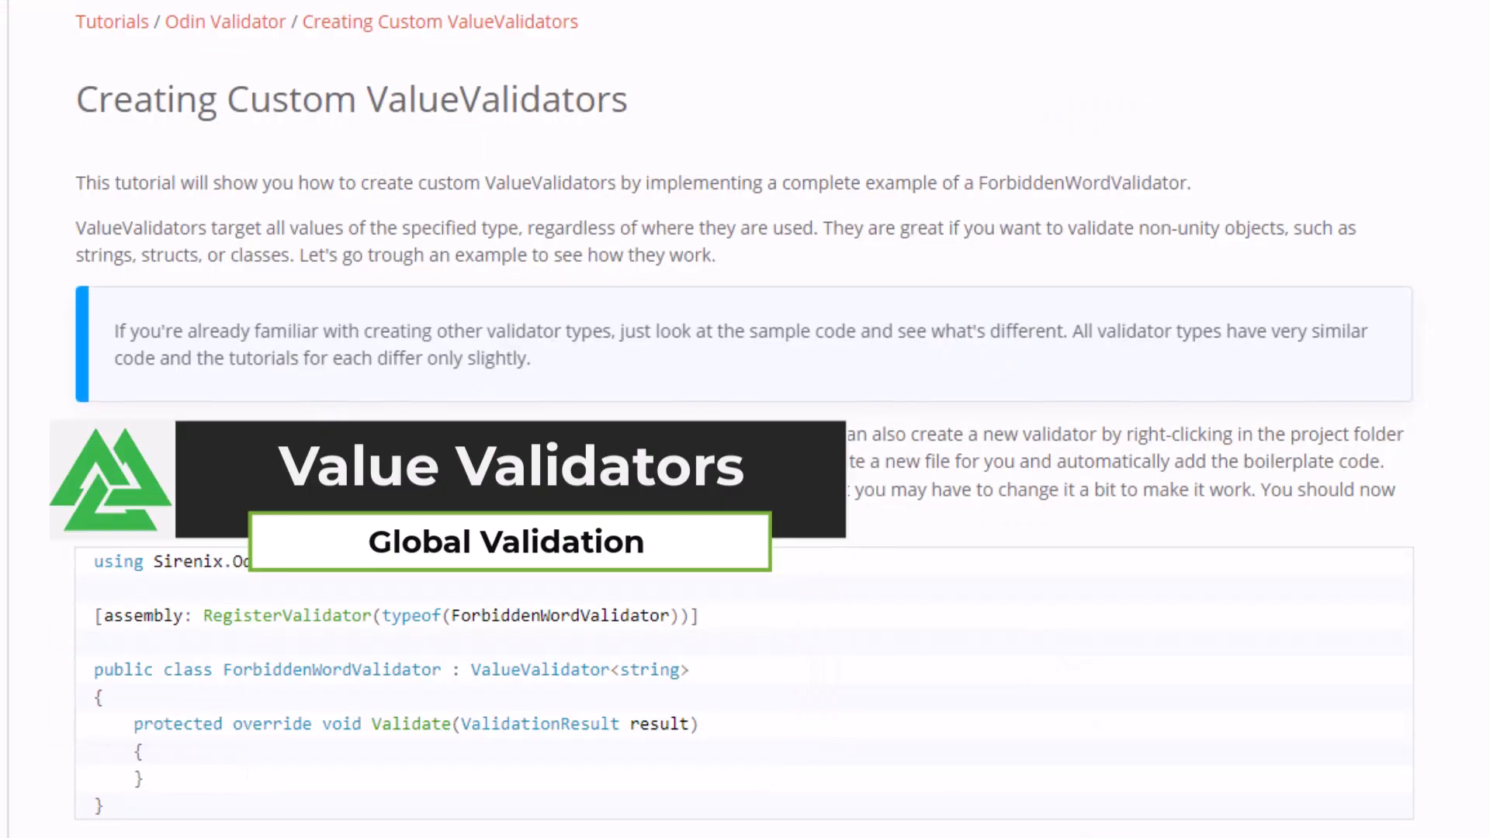
Scroll through the ValueValidator and RootObjectValidator tutorials and the built-in attribute list
{"action": "scroll", "scroll_direction": "down", "scroll_amount": 3}
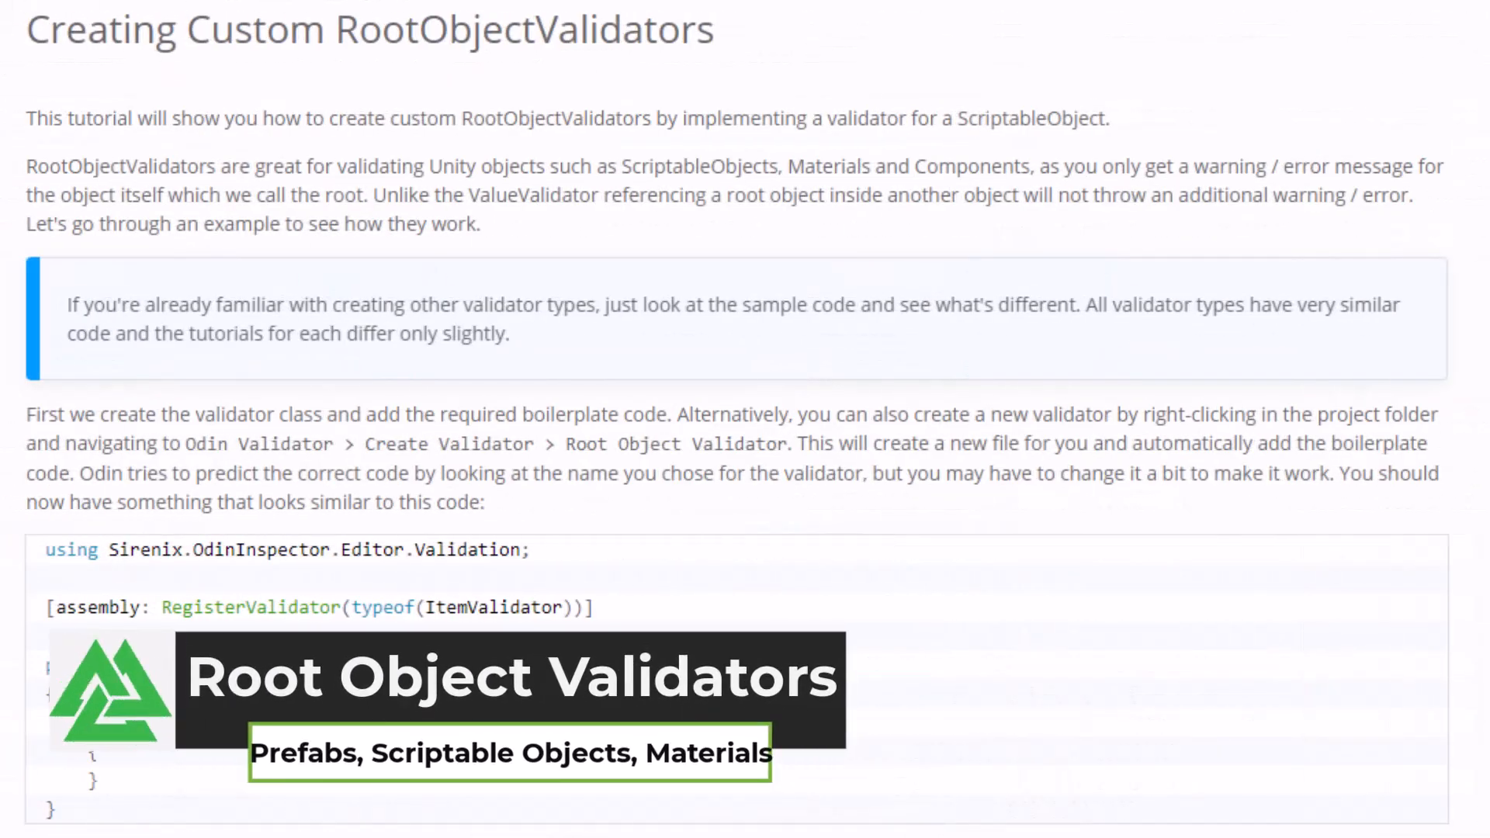
{"action": "scroll", "scroll_direction": "down", "scroll_amount": 3}
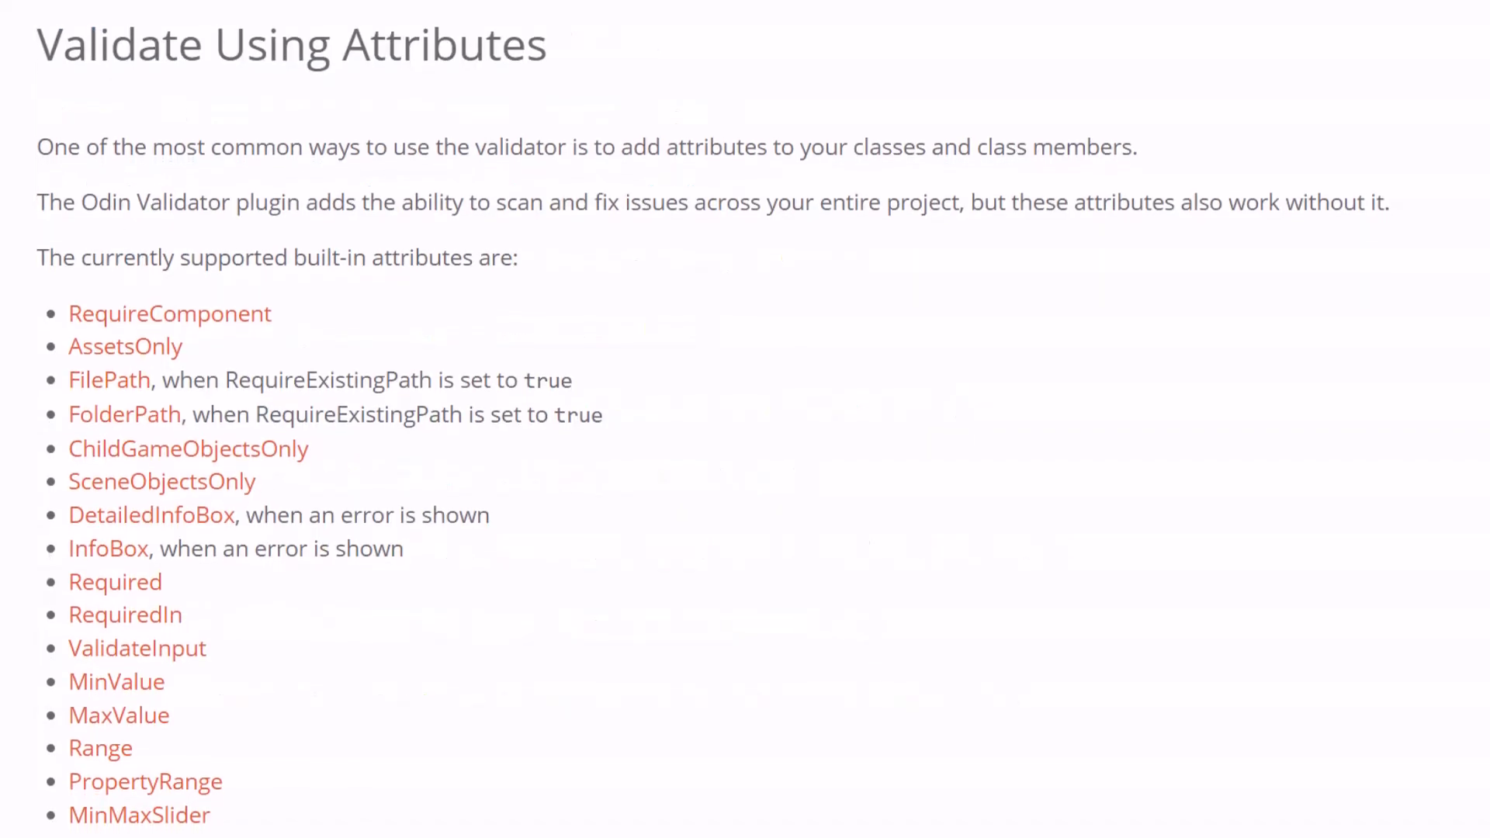
{"action": "scroll", "scroll_direction": "down", "scroll_amount": 3}
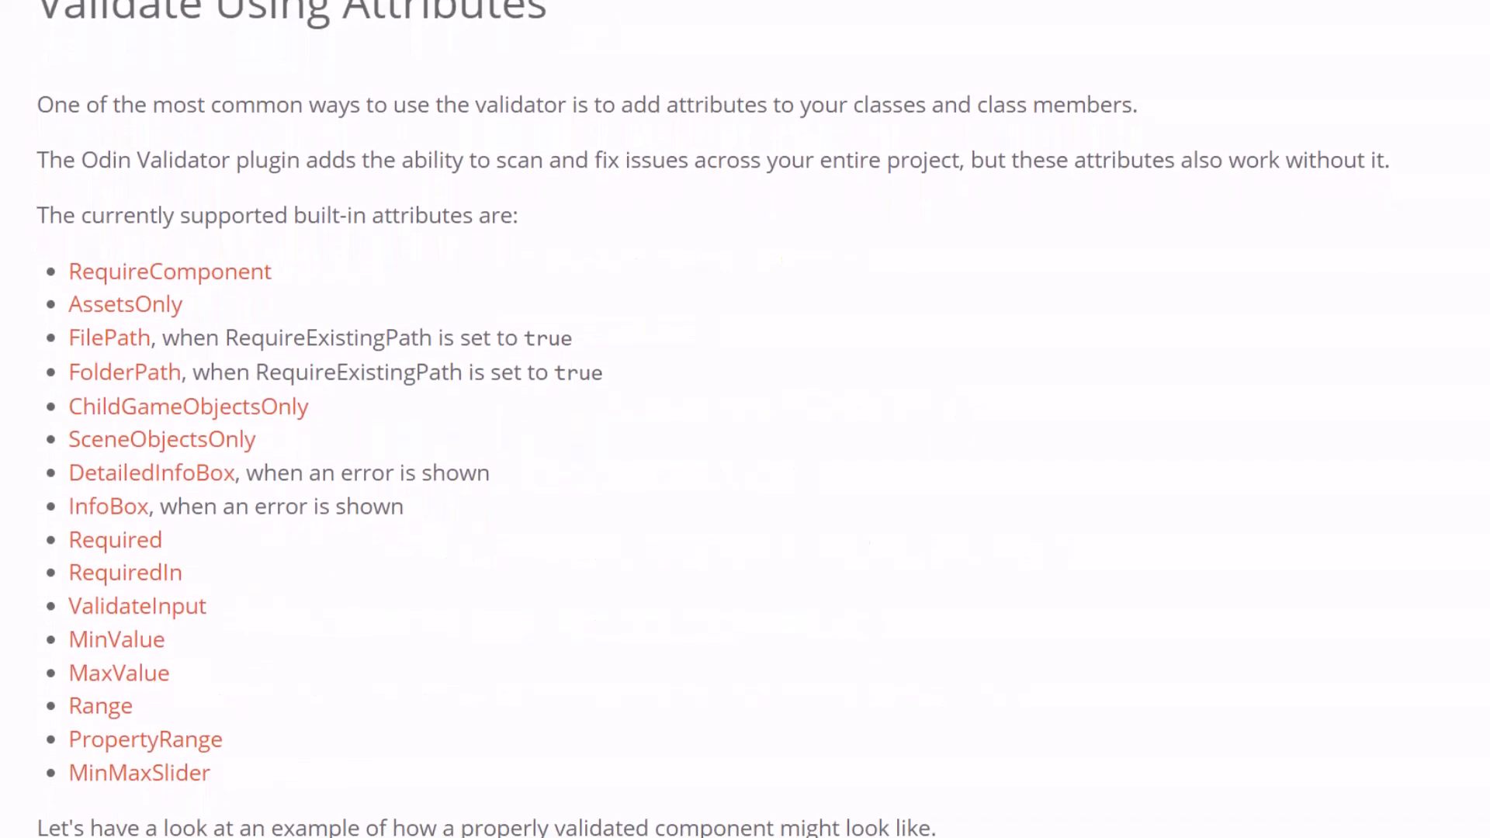
{"action": "scroll", "scroll_direction": "down", "scroll_amount": 3}
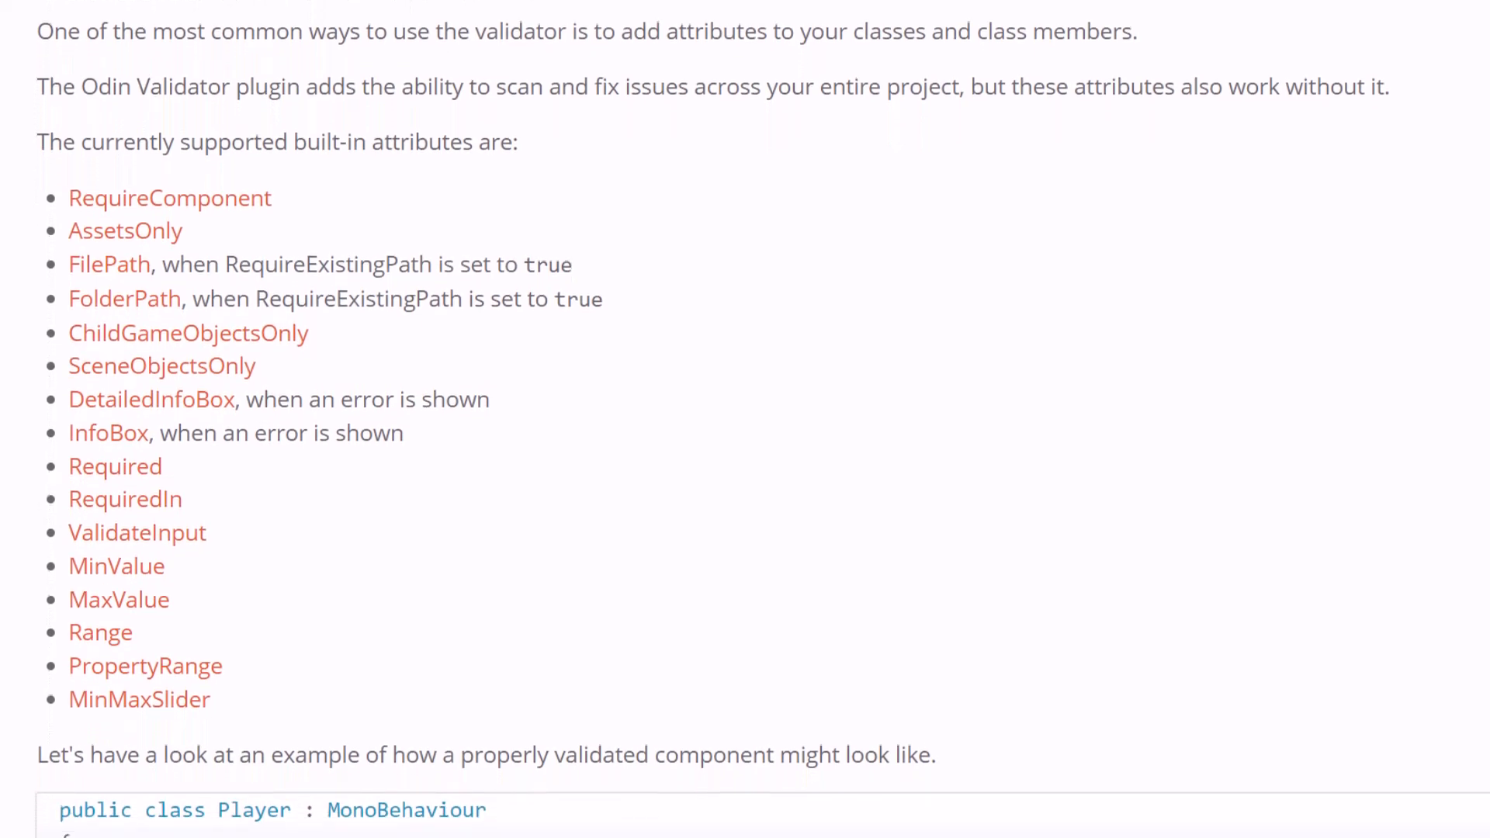
{"action": "scroll", "scroll_direction": "down", "scroll_amount": 3}
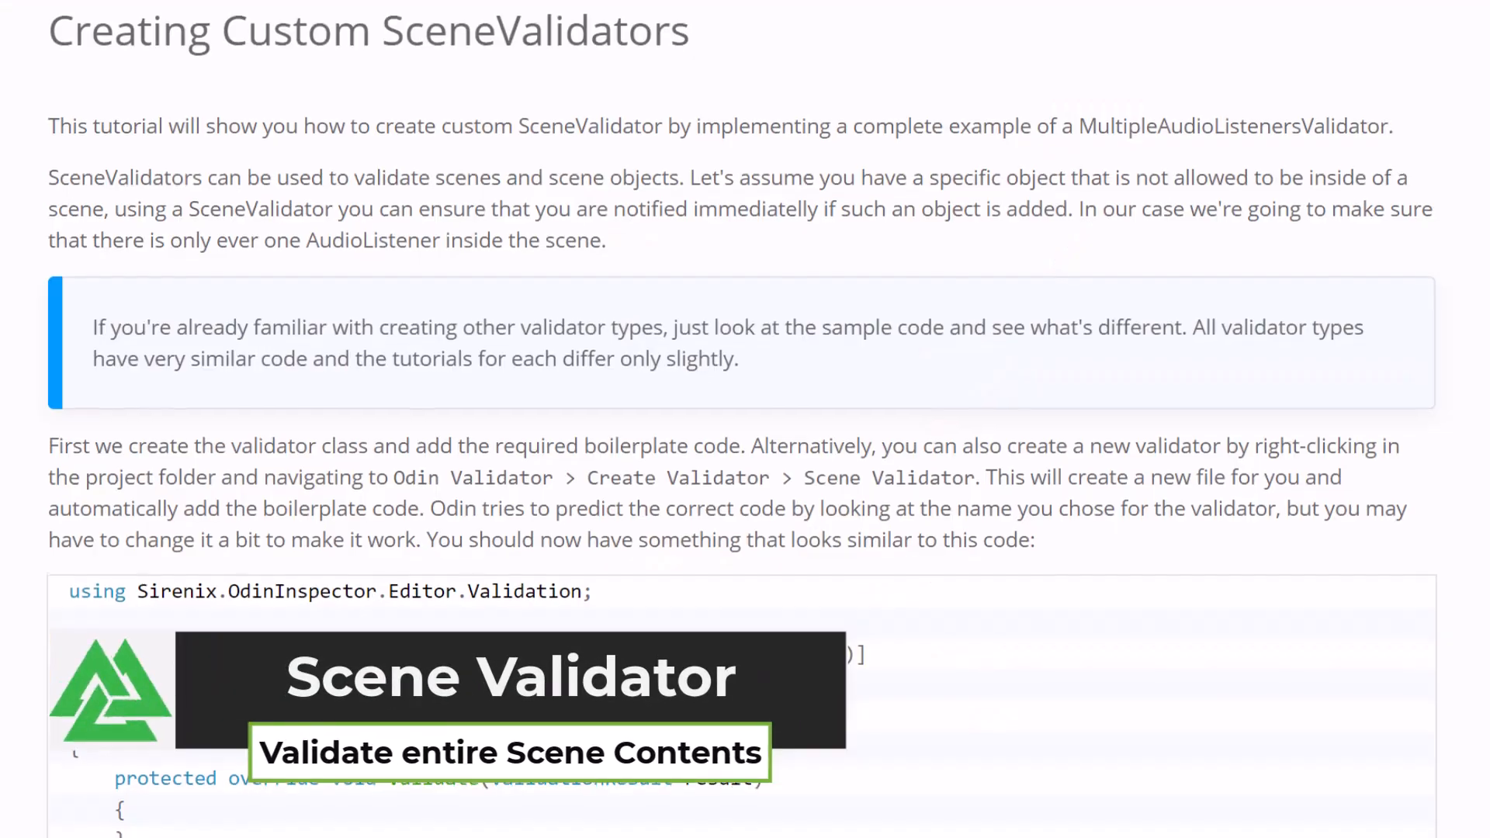
Scroll through the Creating Custom SceneValidators sample code and its explanation
{"action": "scroll", "scroll_direction": "down", "scroll_amount": 3}
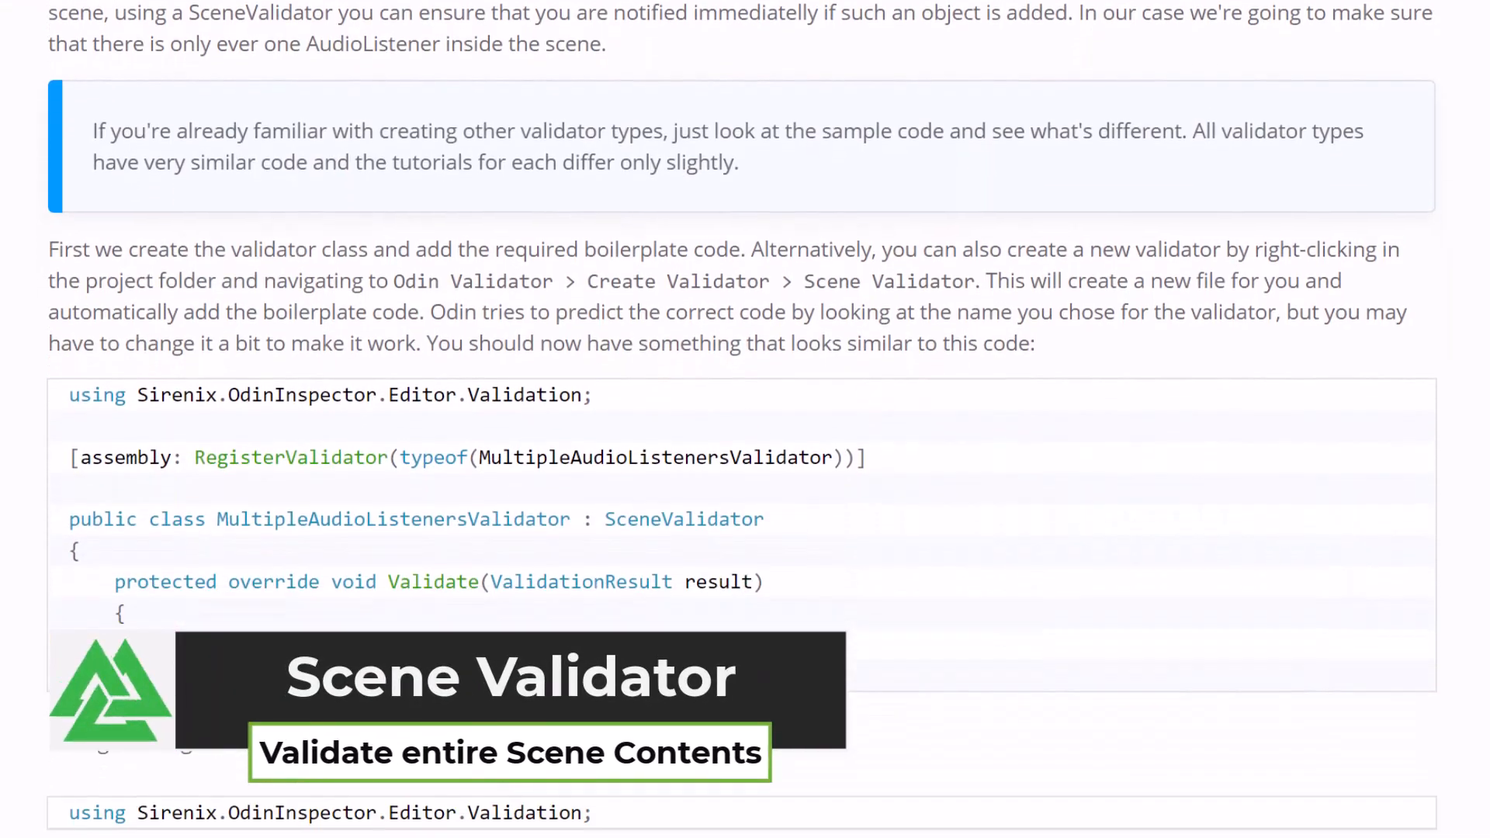
{"action": "scroll", "scroll_direction": "down", "scroll_amount": 3}
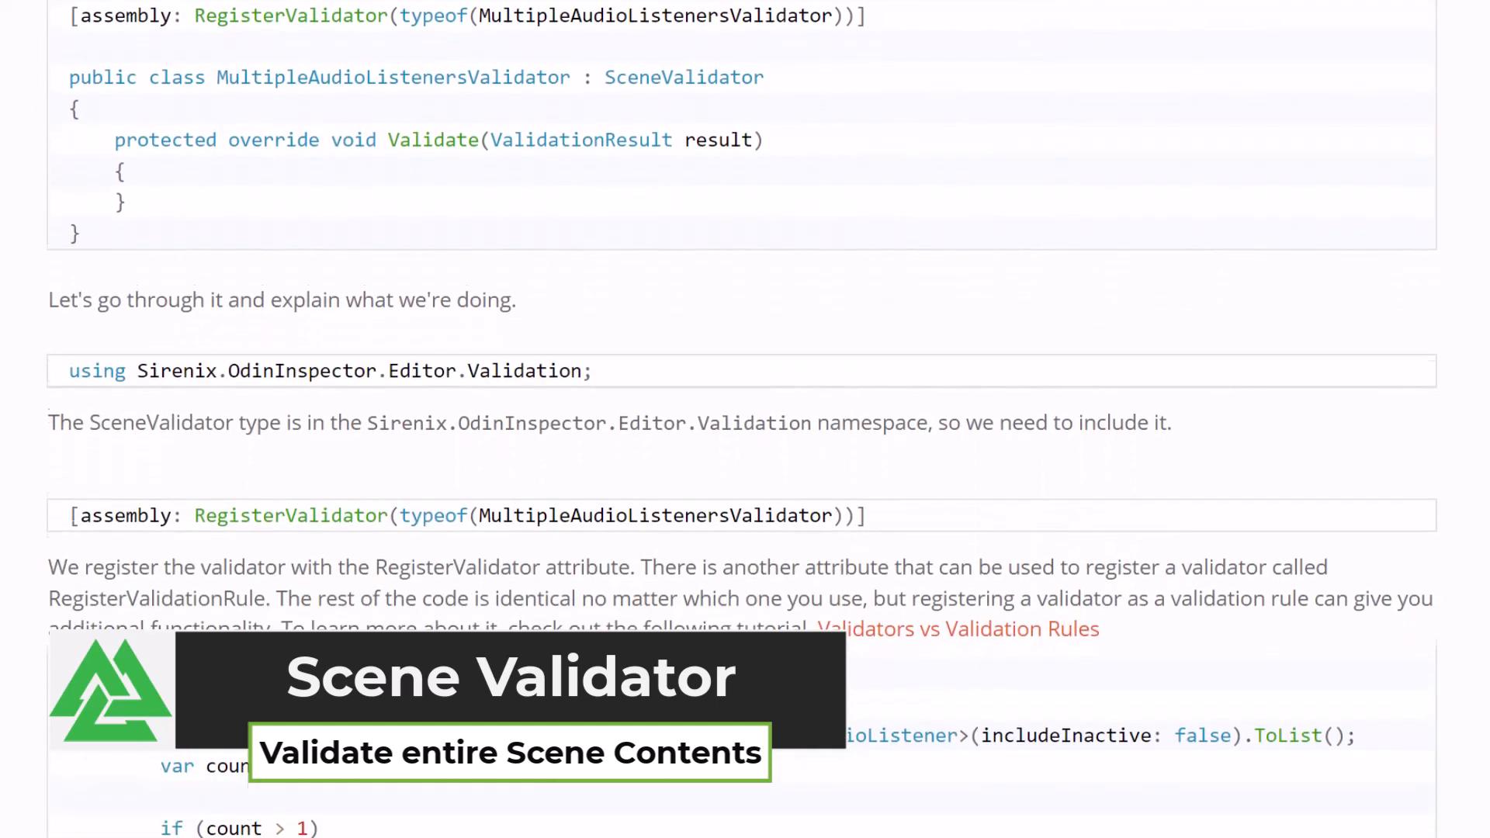
{"action": "scroll", "scroll_direction": "down", "scroll_amount": 3}
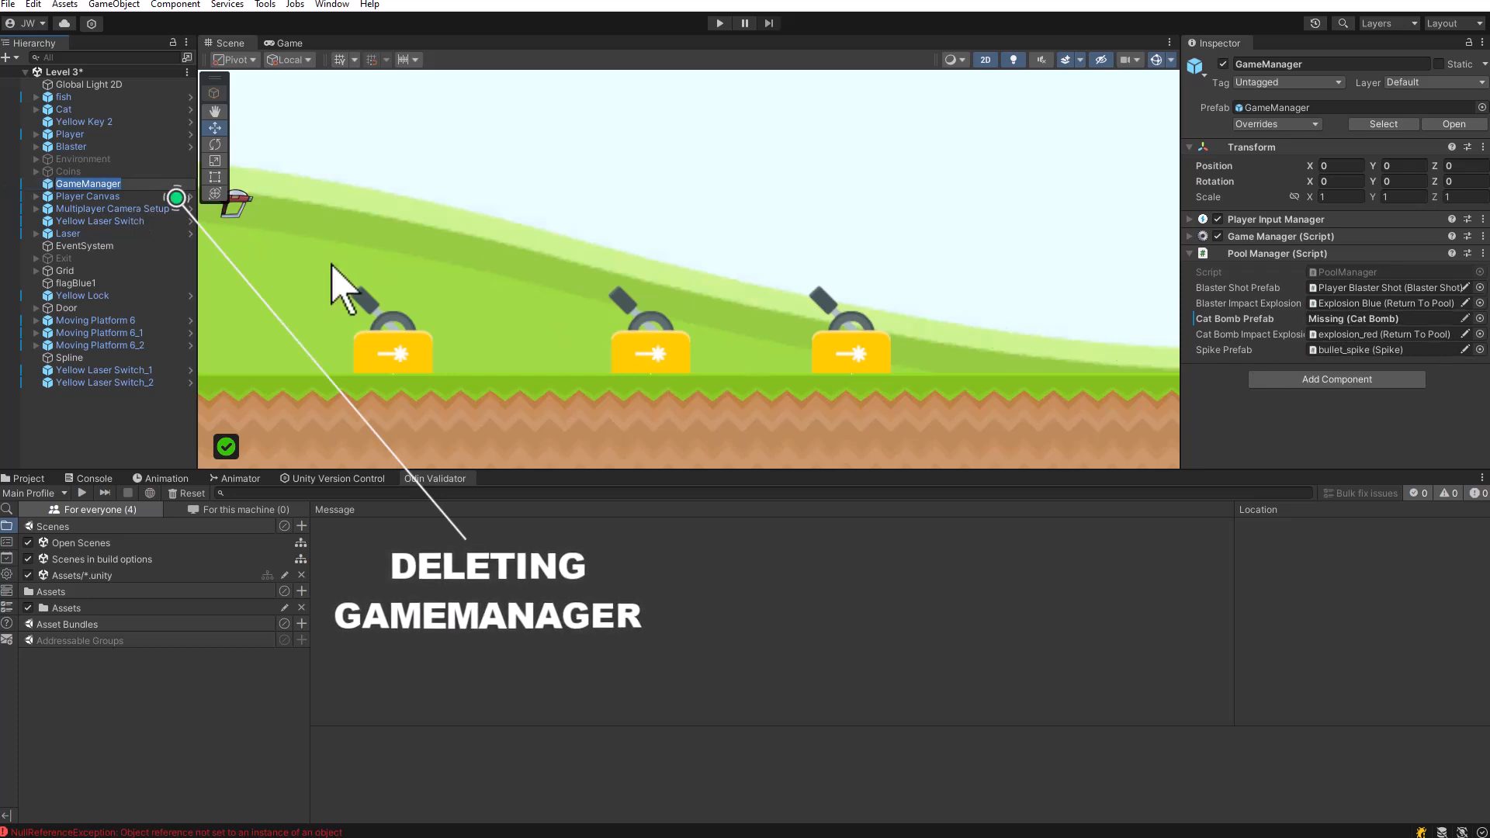
Delete the selected GameManager object from the Level 3 scene
{"action": "key", "text": "Delete"}
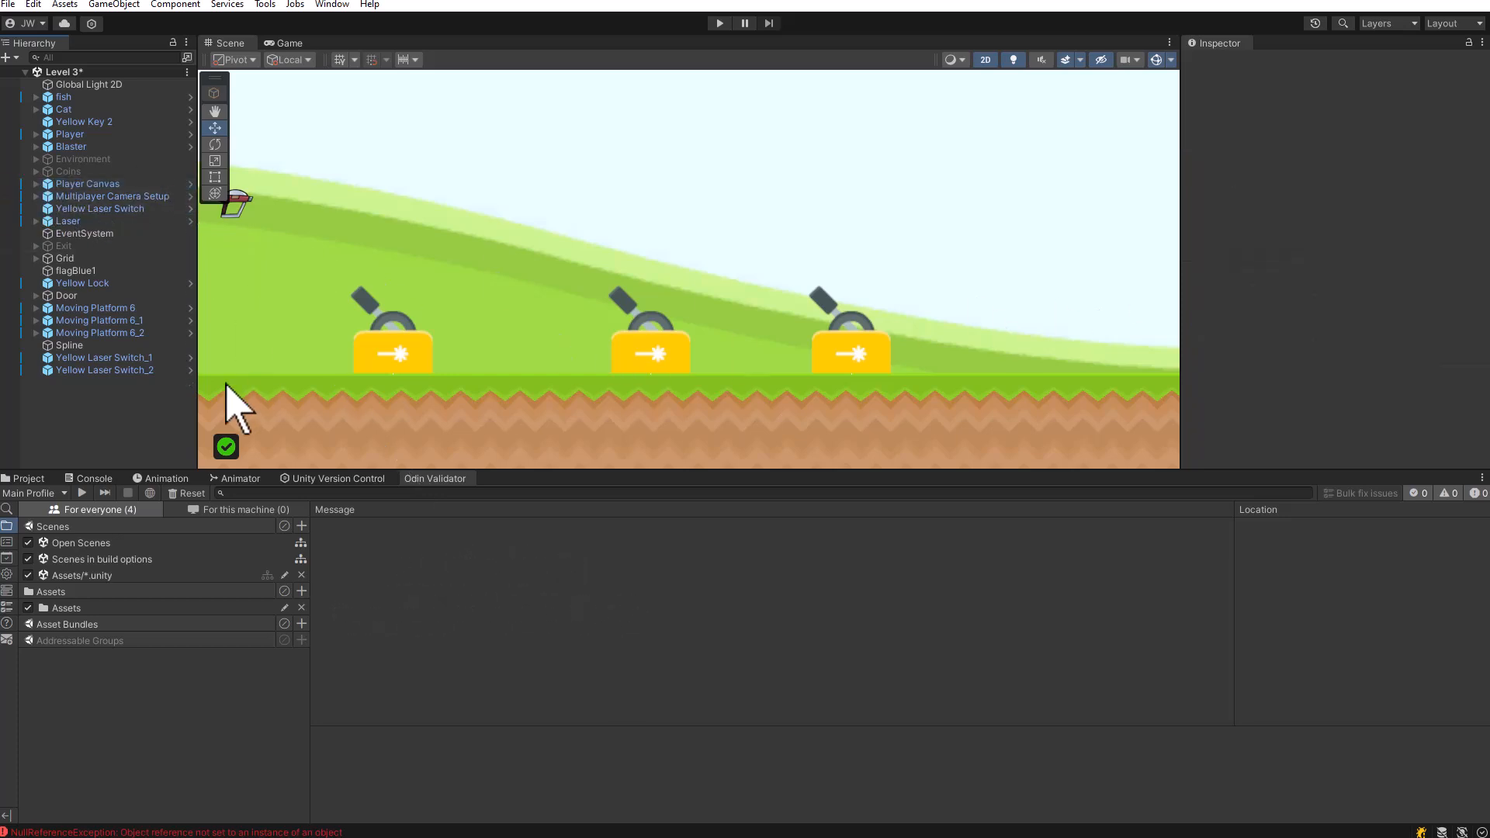
{"action": "left_click", "coordinate": [83, 492]}
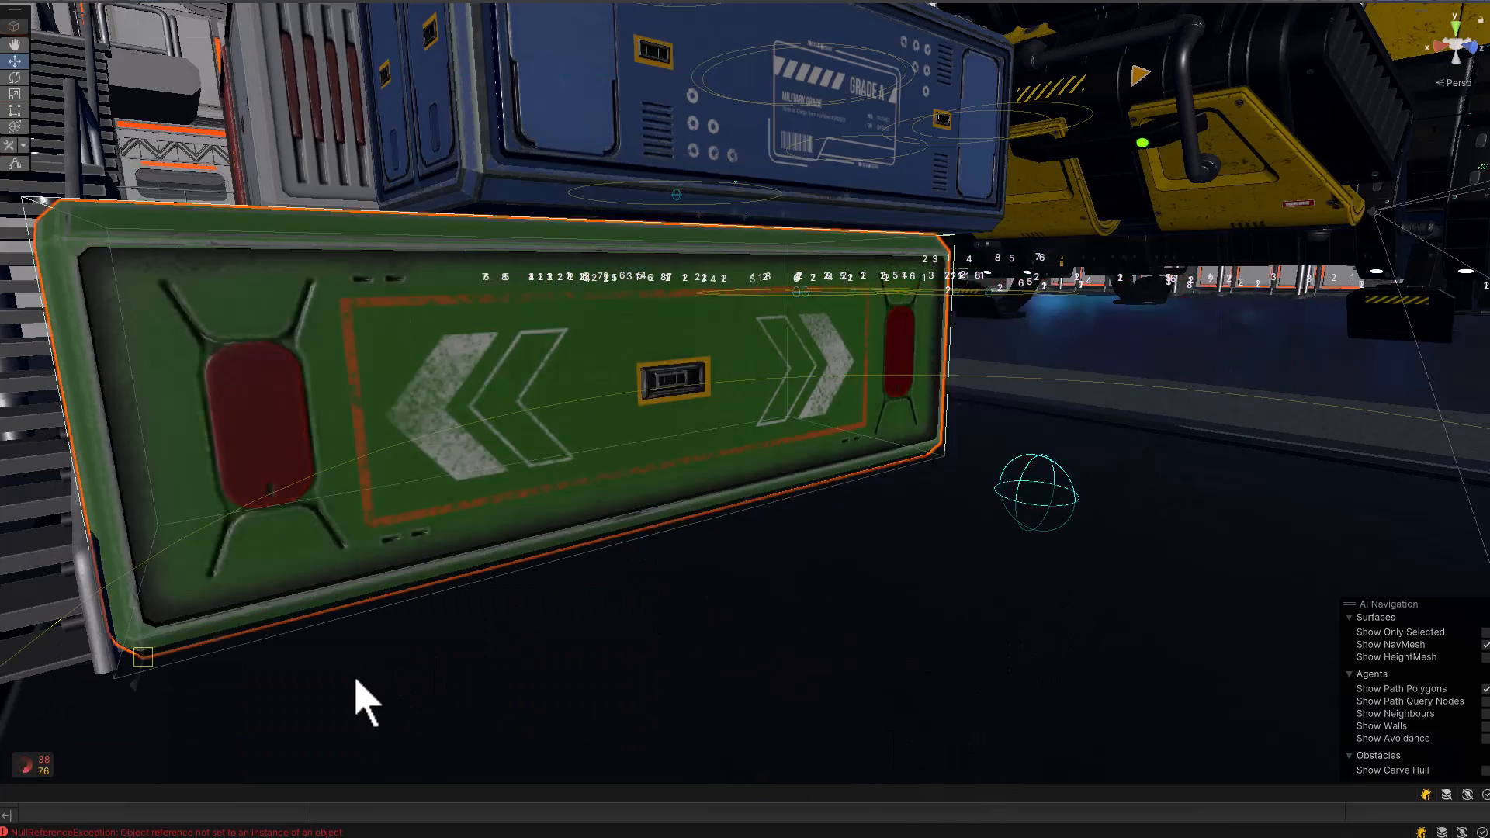
Look at the green arrow panel object in the 3D sci-fi scene
{"action": "key", "text": "v"}
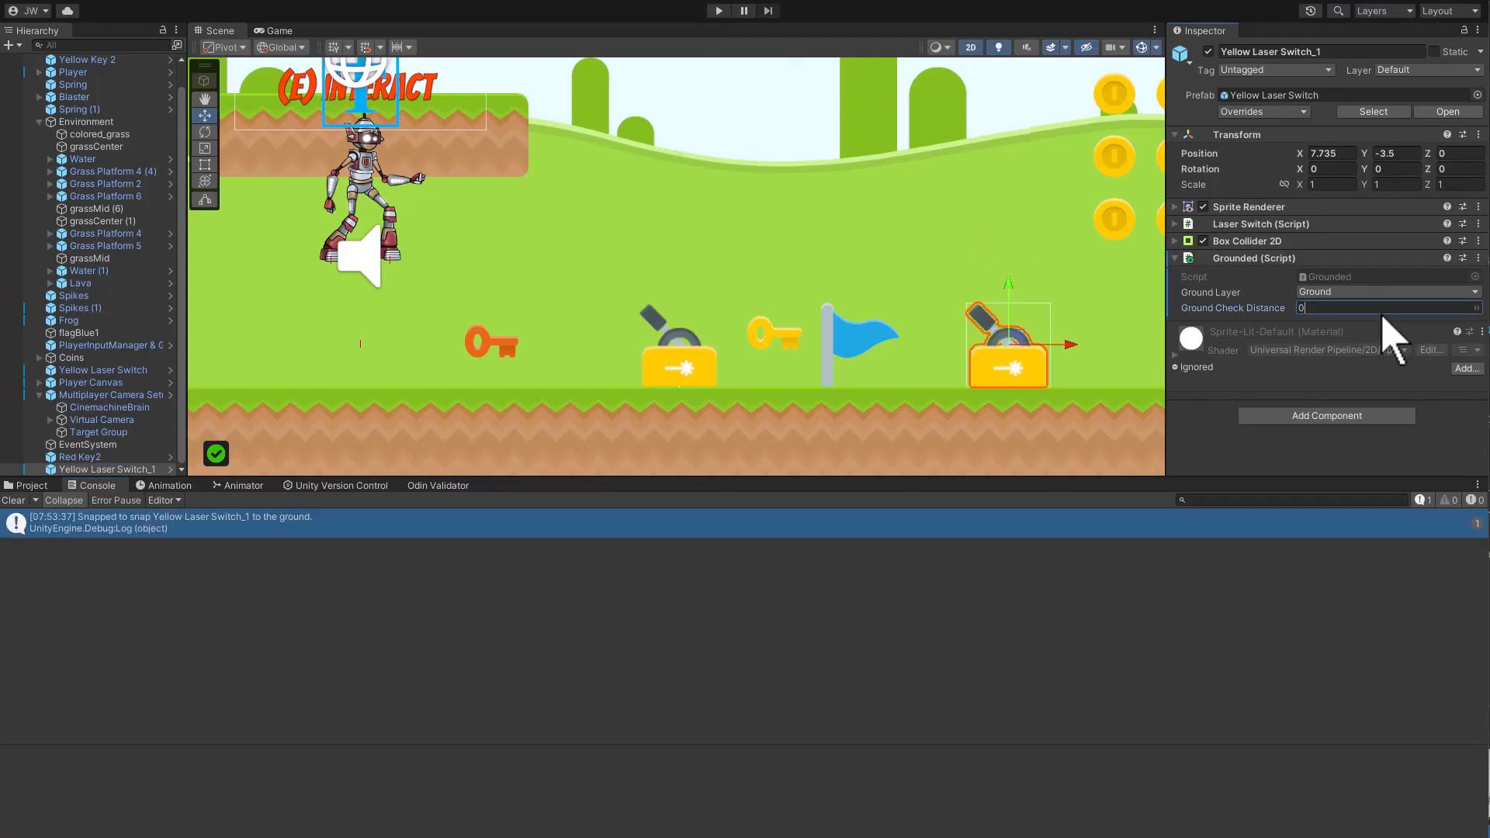
{"action": "left_click_drag", "start_coordinate": [1007, 346], "coordinate": [945, 257]}
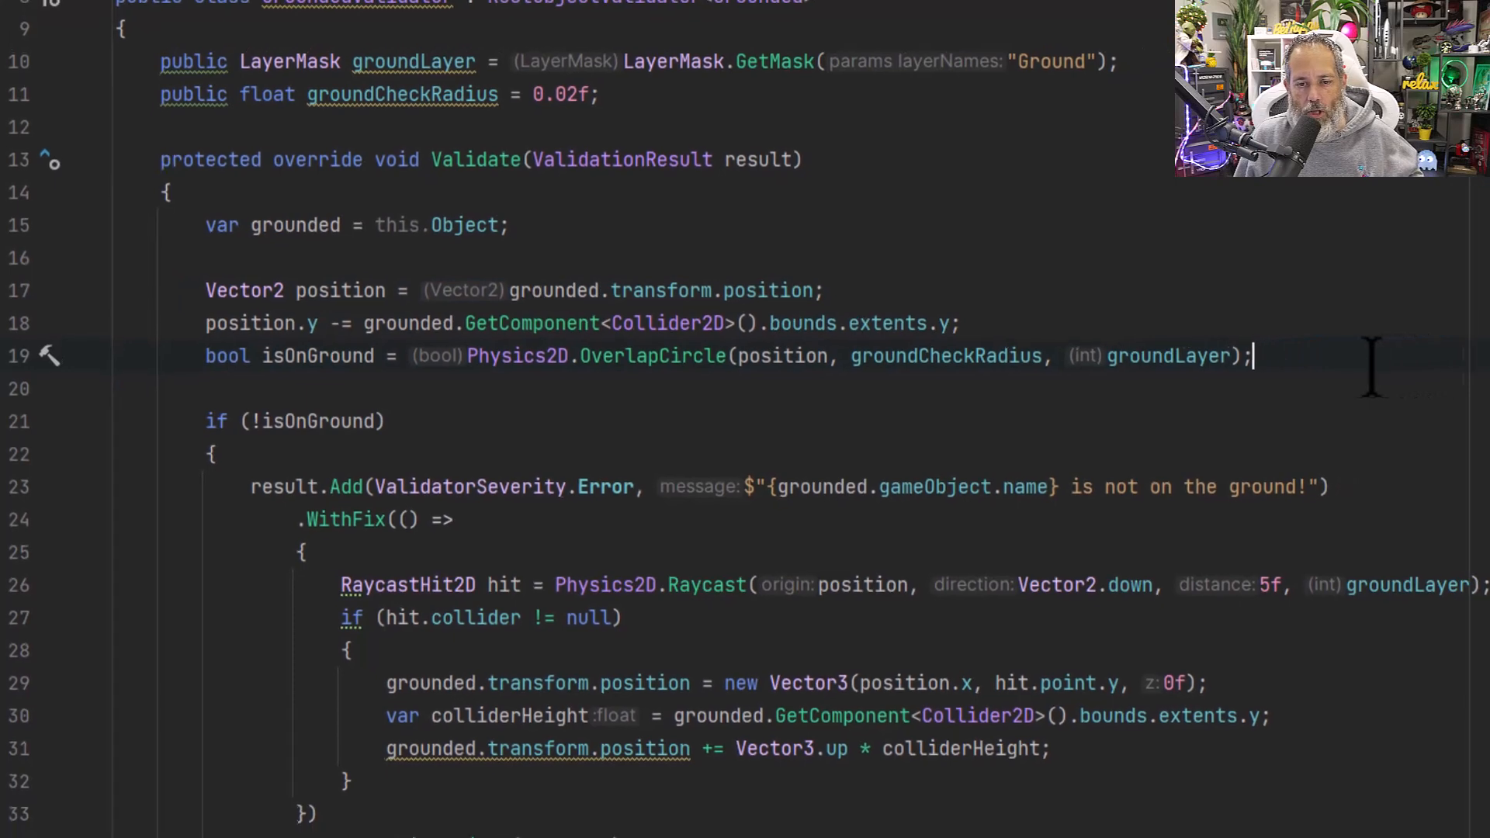
{"action": "scroll", "scroll_direction": "down", "scroll_amount": 3}
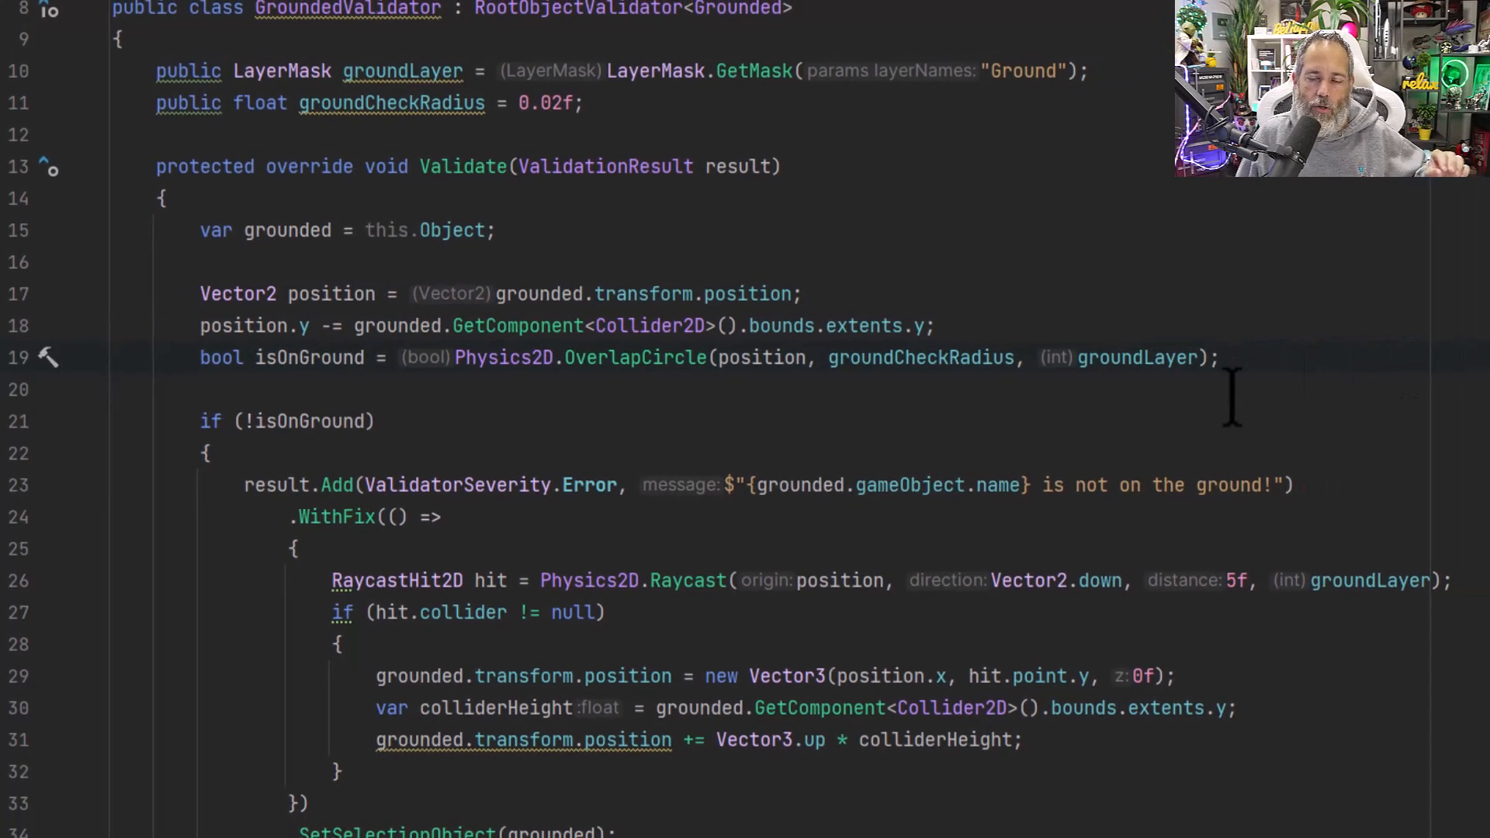
{"action": "scroll", "scroll_direction": "down", "scroll_amount": 3}
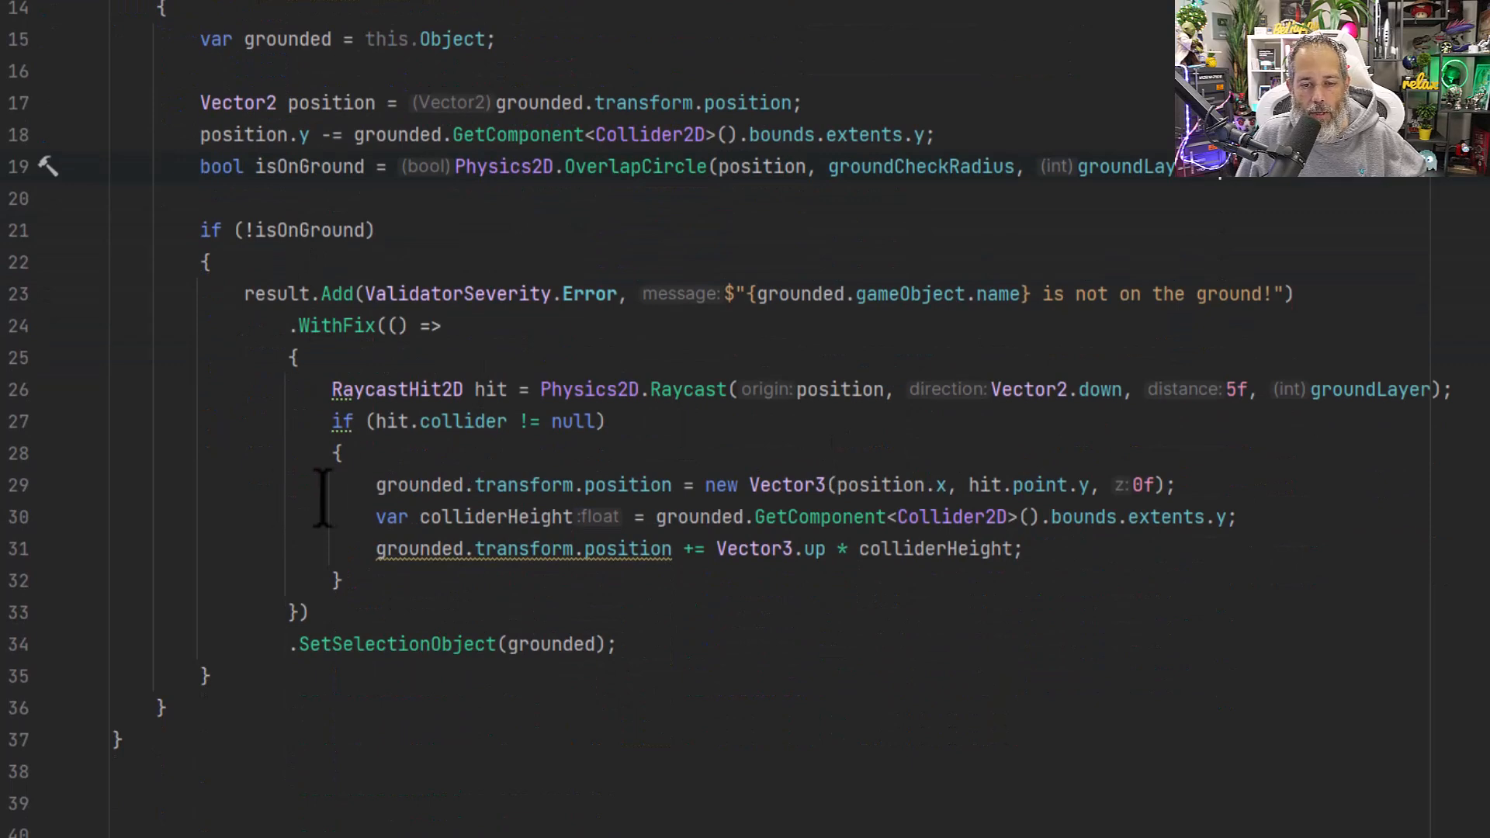
{"action": "left_click_drag", "start_coordinate": [376, 484], "coordinate": [1022, 548]}
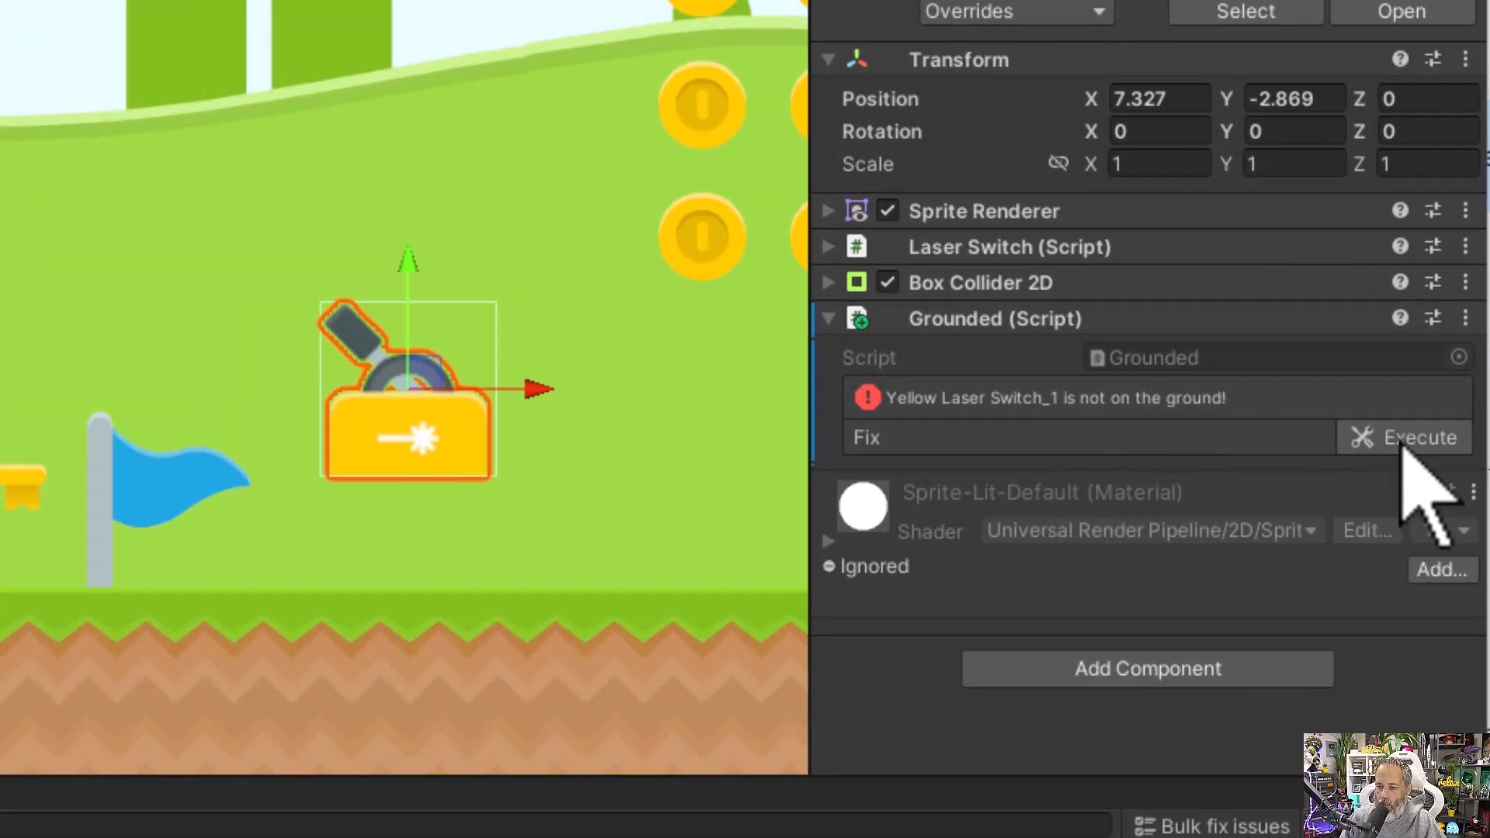
Execute the Grounded script's fix to snap Yellow Laser Switch_1 onto the ground and view the result
{"action": "left_click", "coordinate": [1417, 438]}
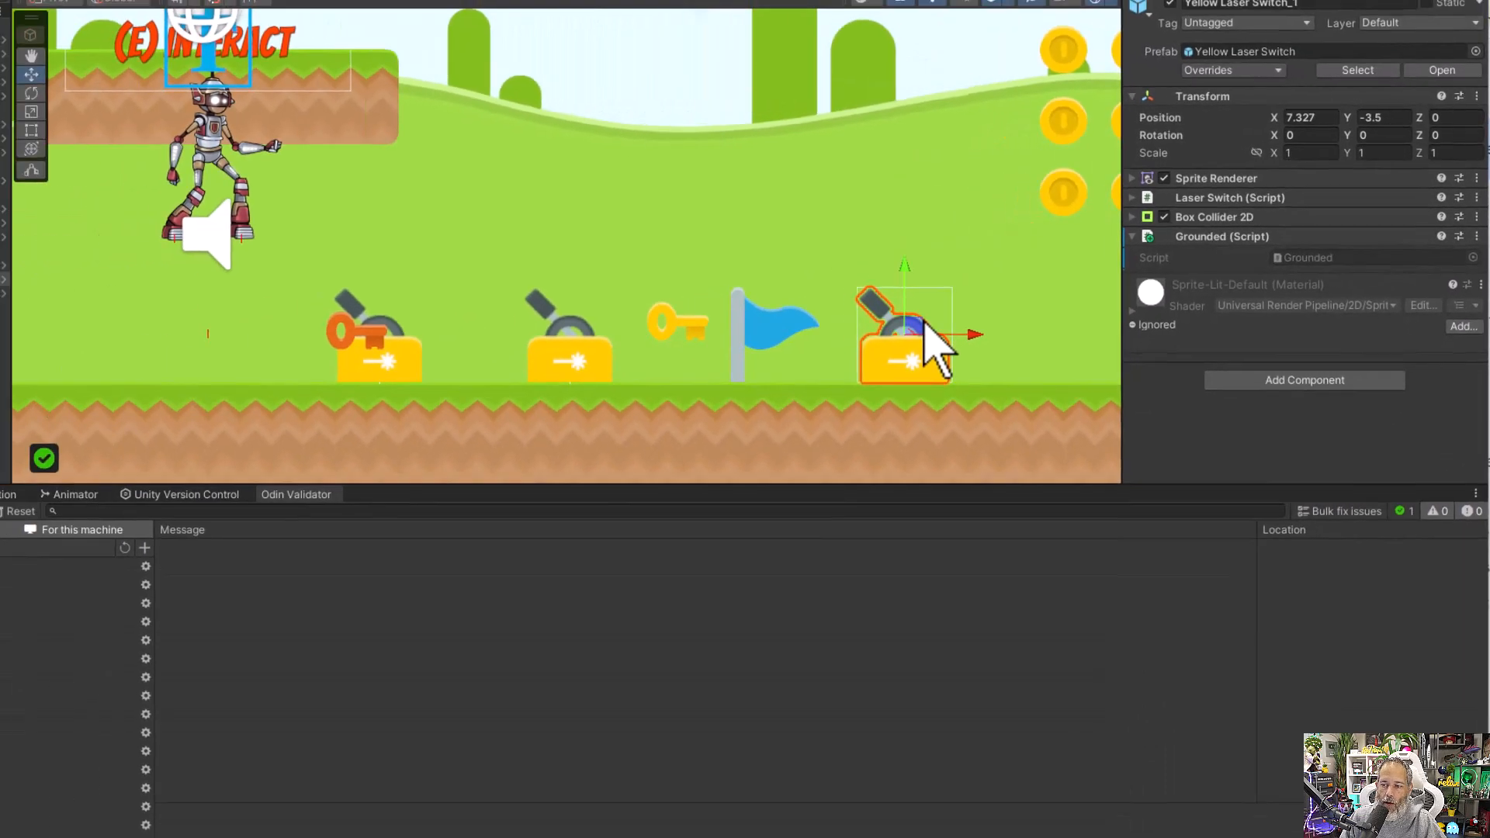
{"action": "left_click_drag", "start_coordinate": [904, 337], "coordinate": [599, 276]}
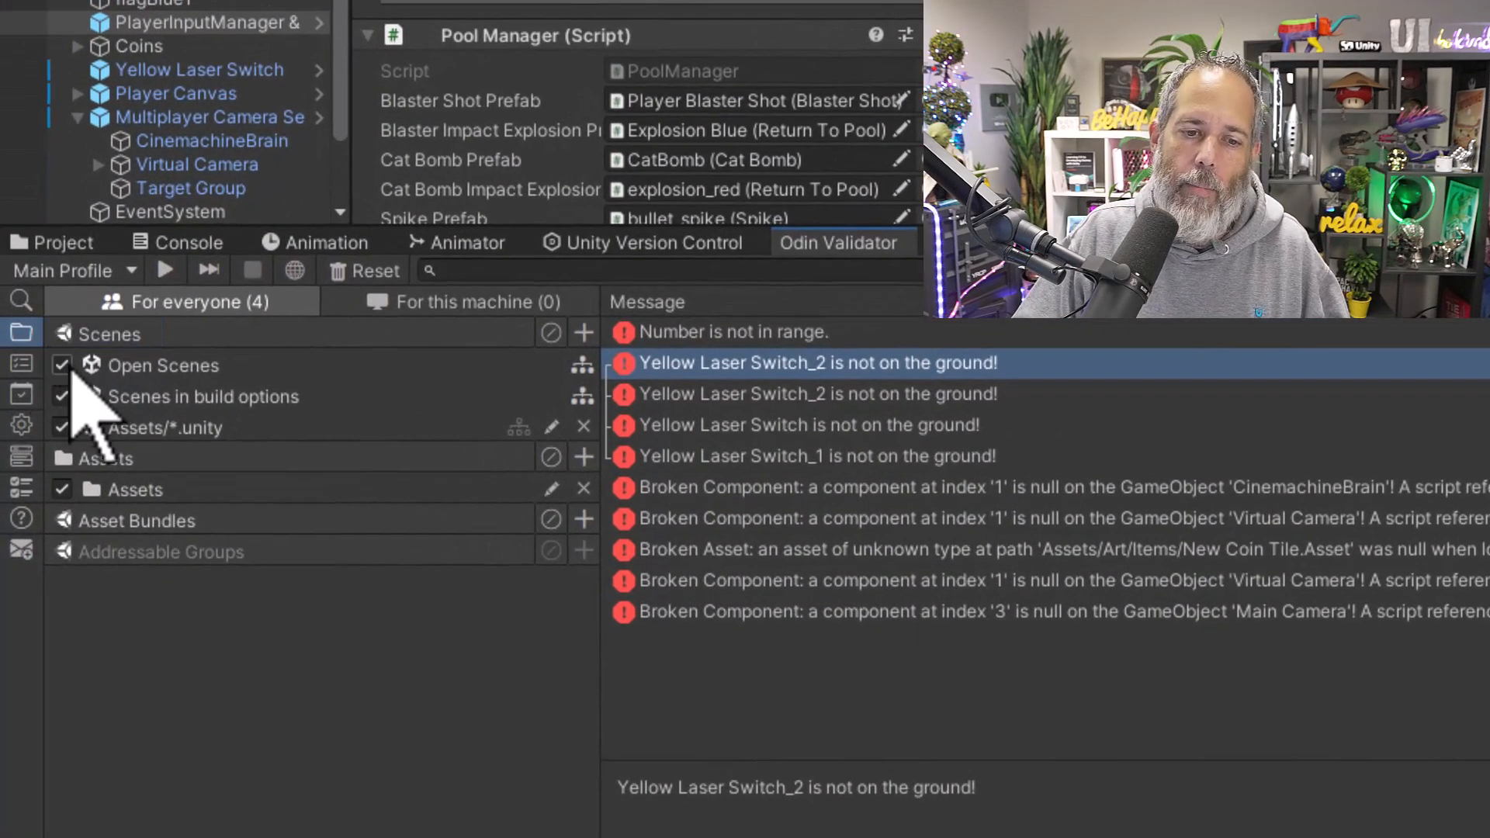
{"action": "mouse_move", "coordinate": [260, 447]}
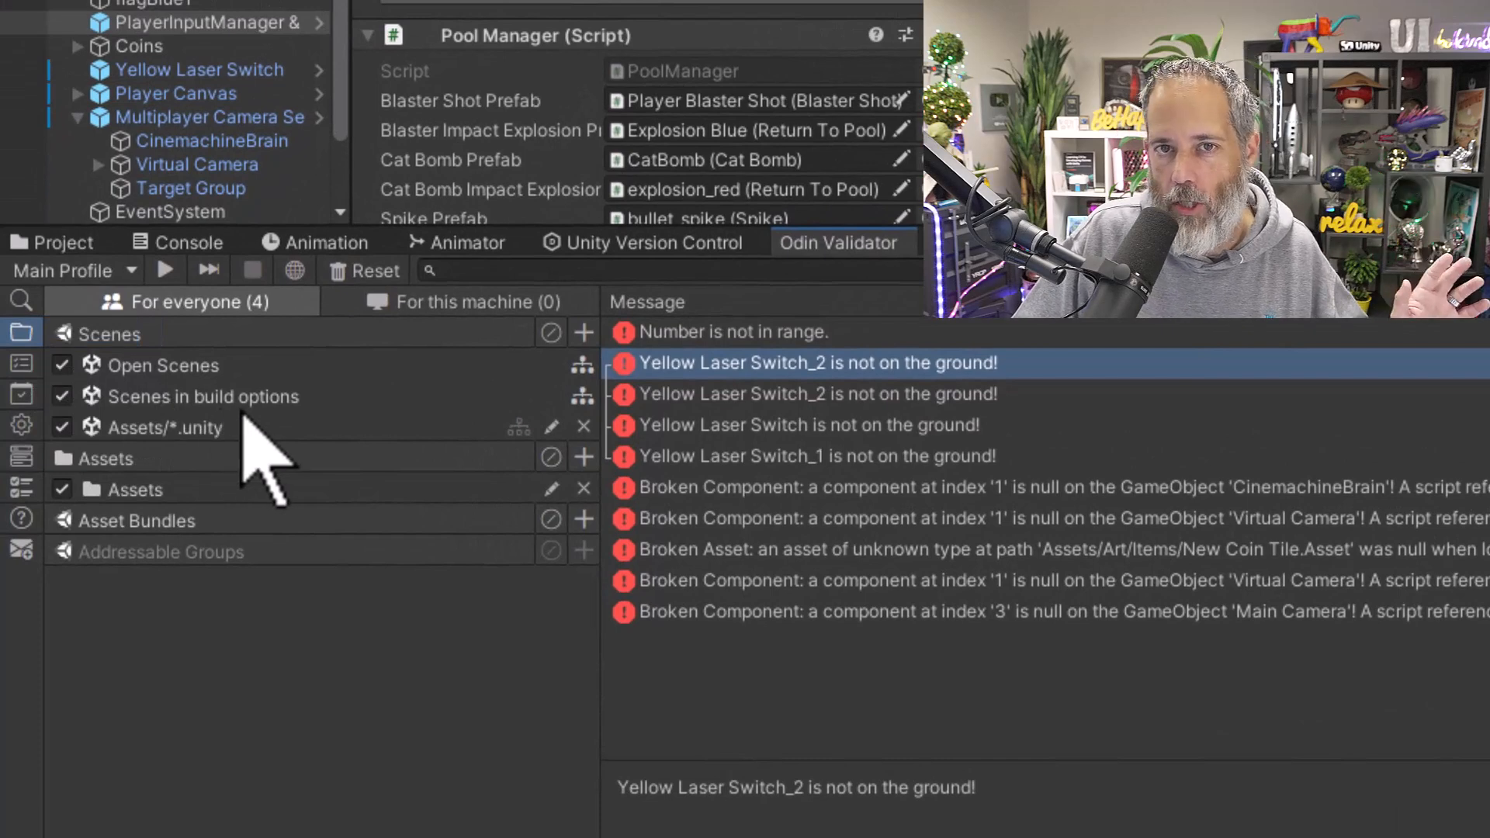
{"action": "mouse_move", "coordinate": [561, 475]}
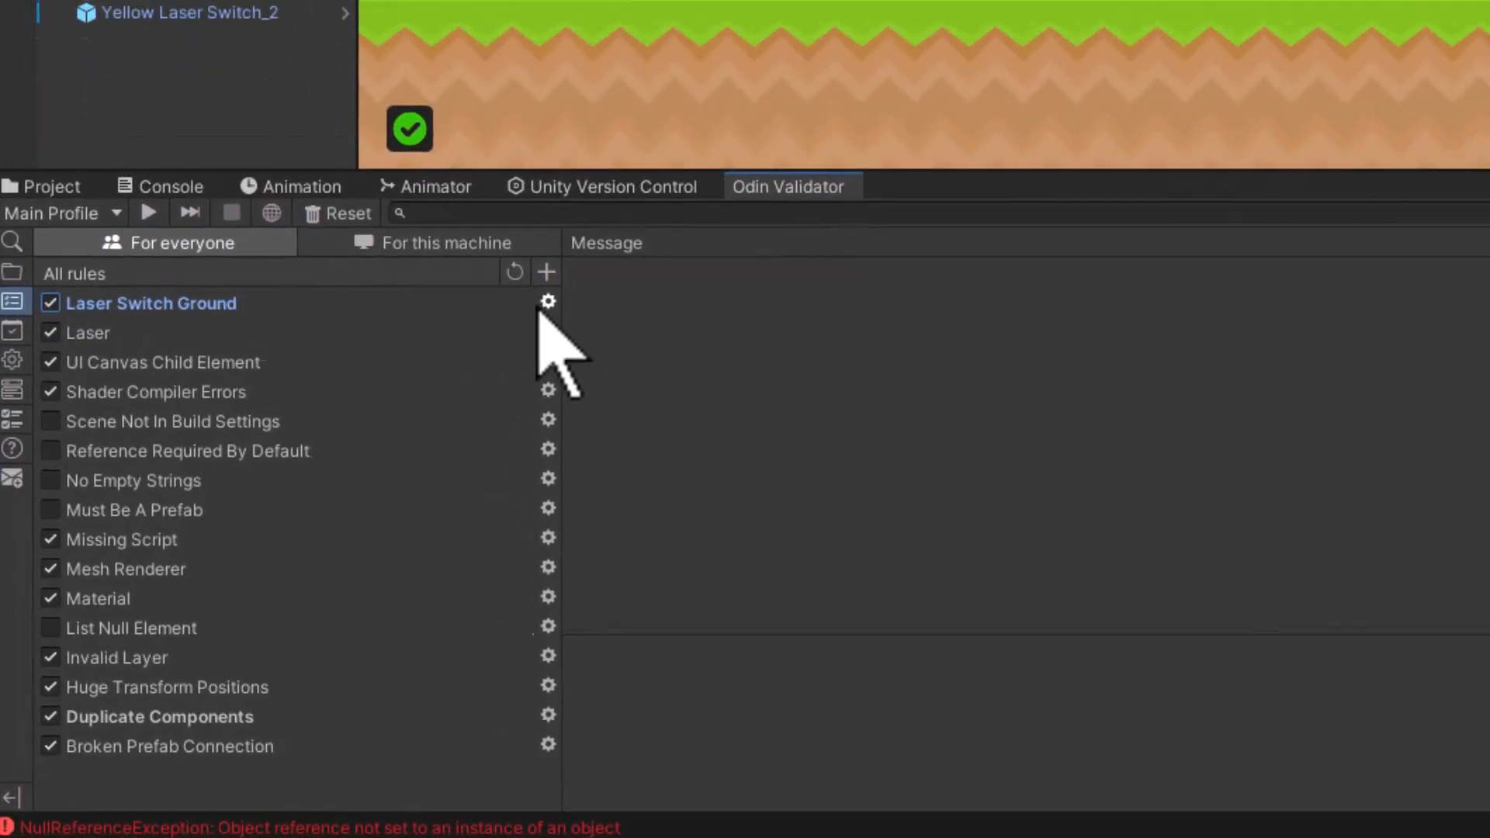
Inspect the Laser Switch Ground rule settings, keeping Ground as the ground layer with check distance 0.2
{"action": "left_click", "coordinate": [548, 302]}
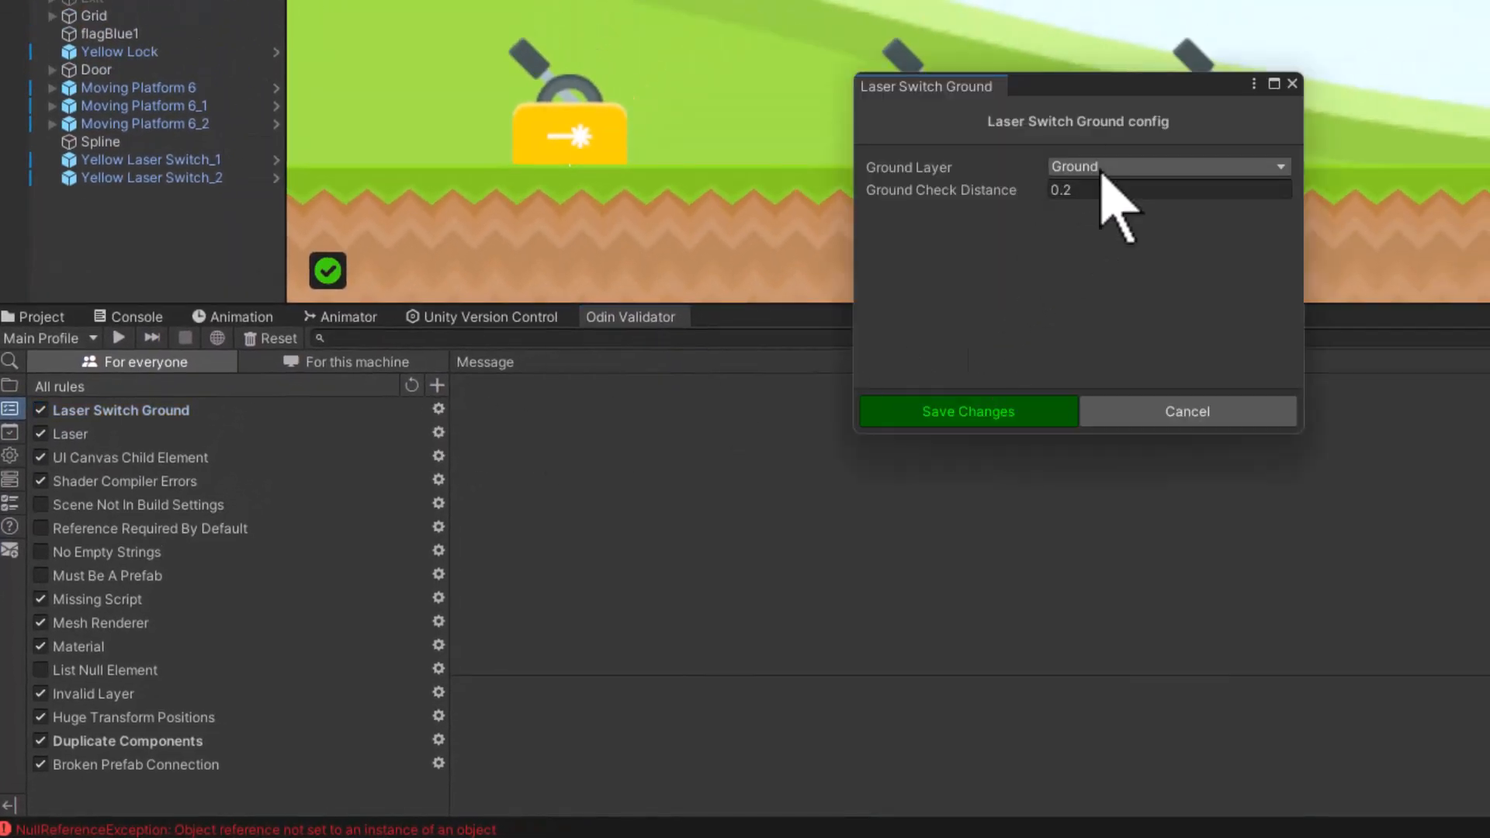
{"action": "left_click", "coordinate": [1167, 166]}
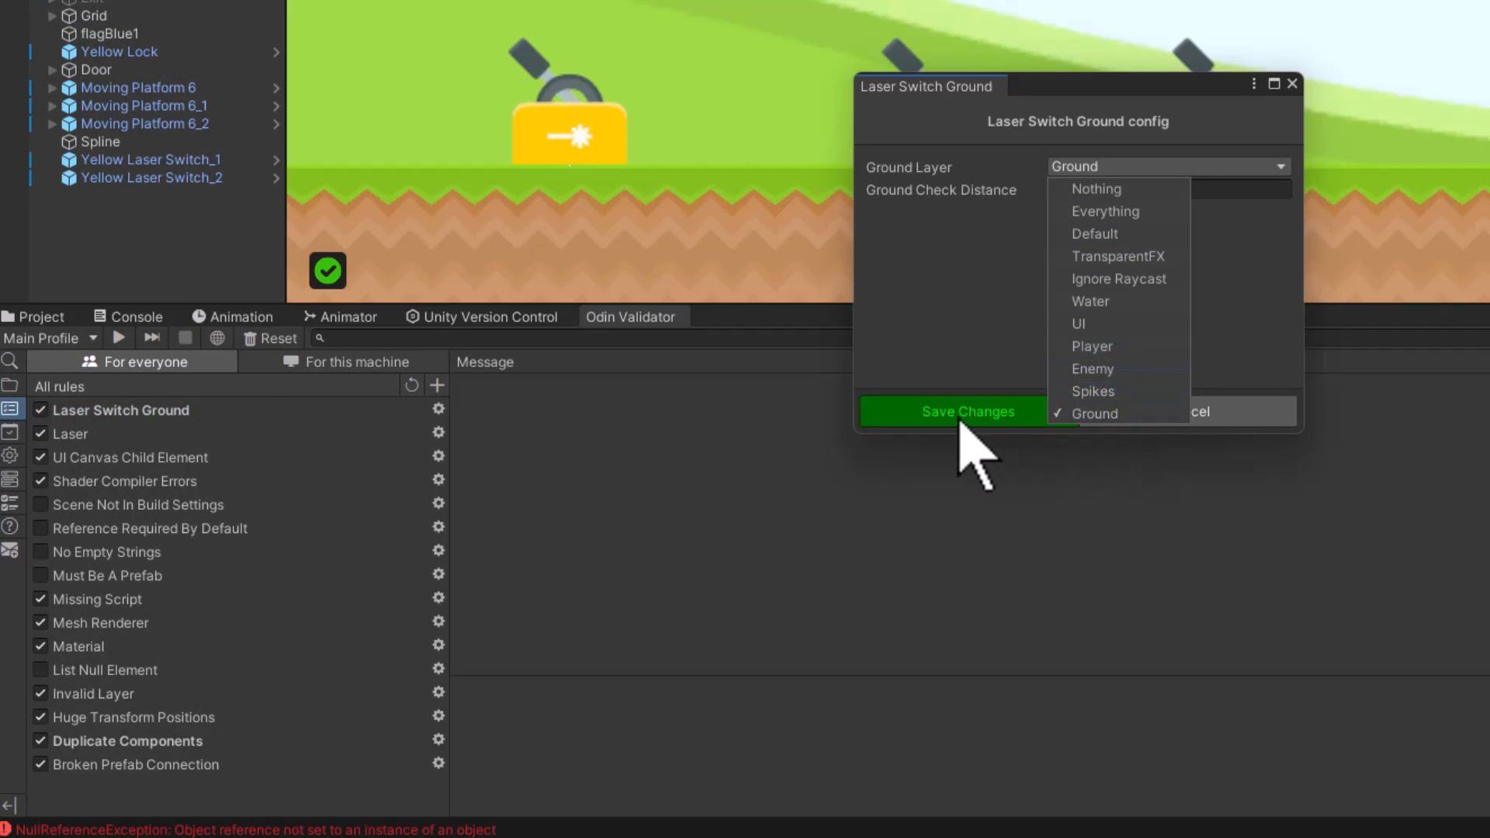
{"action": "left_click", "coordinate": [954, 411]}
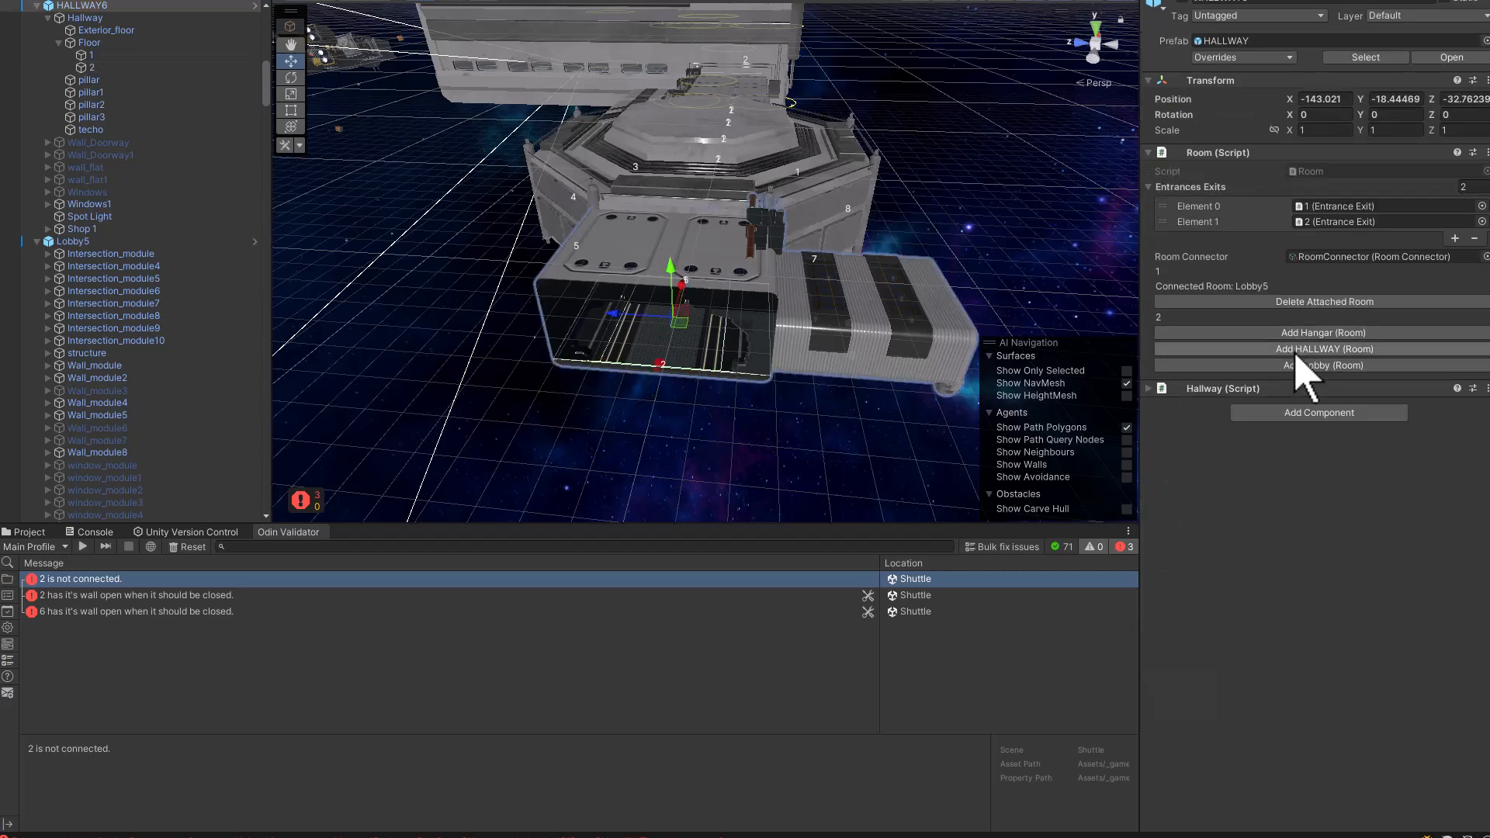
Select the HALLWAY room to reveal its validator errors about connections and open walls
{"action": "left_click", "coordinate": [1320, 347]}
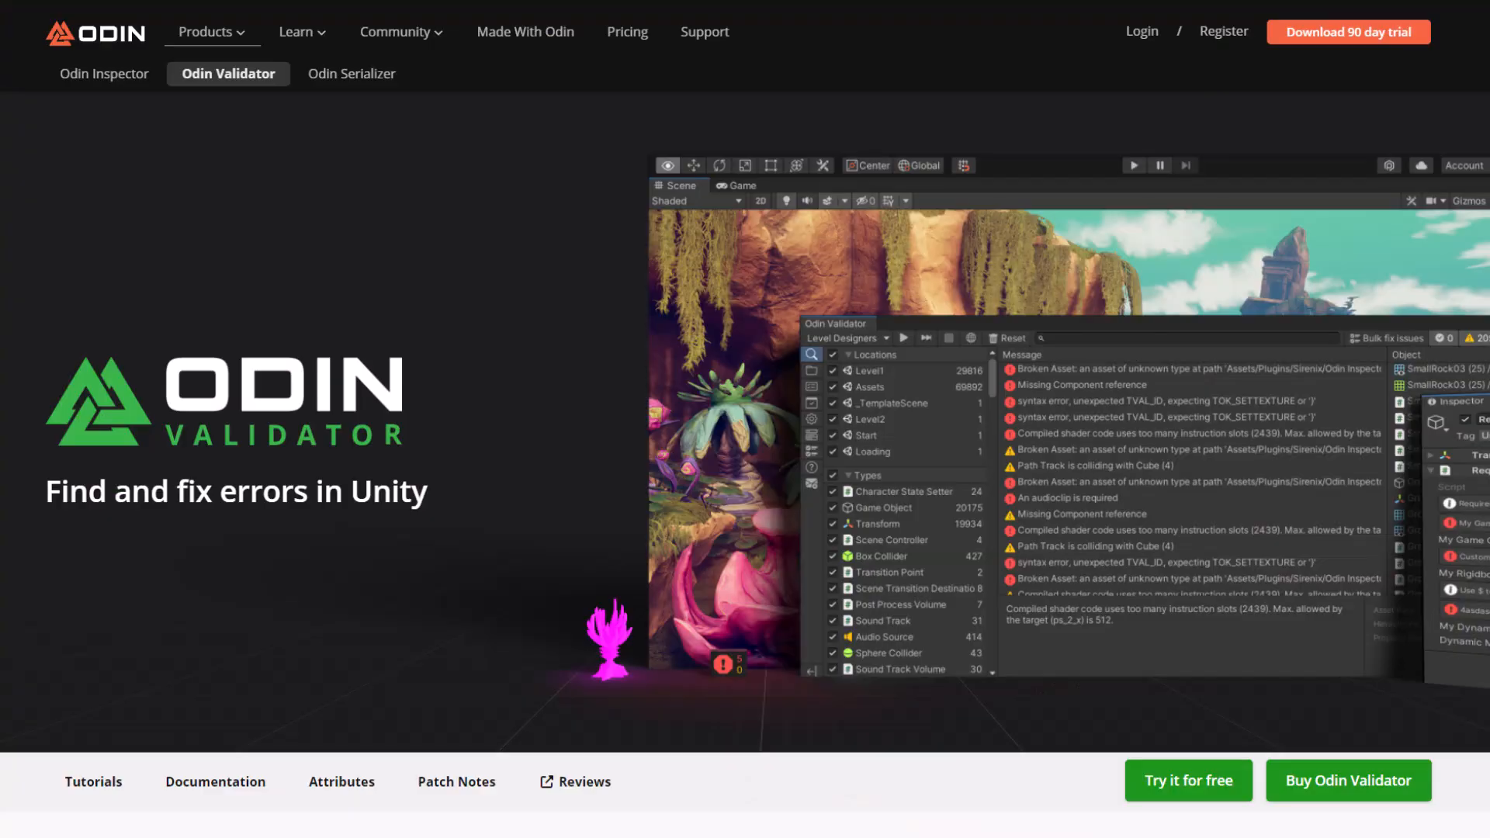
Scroll the Odin Validator product page down to its validator window image
{"action": "scroll", "scroll_direction": "down", "scroll_amount": 3}
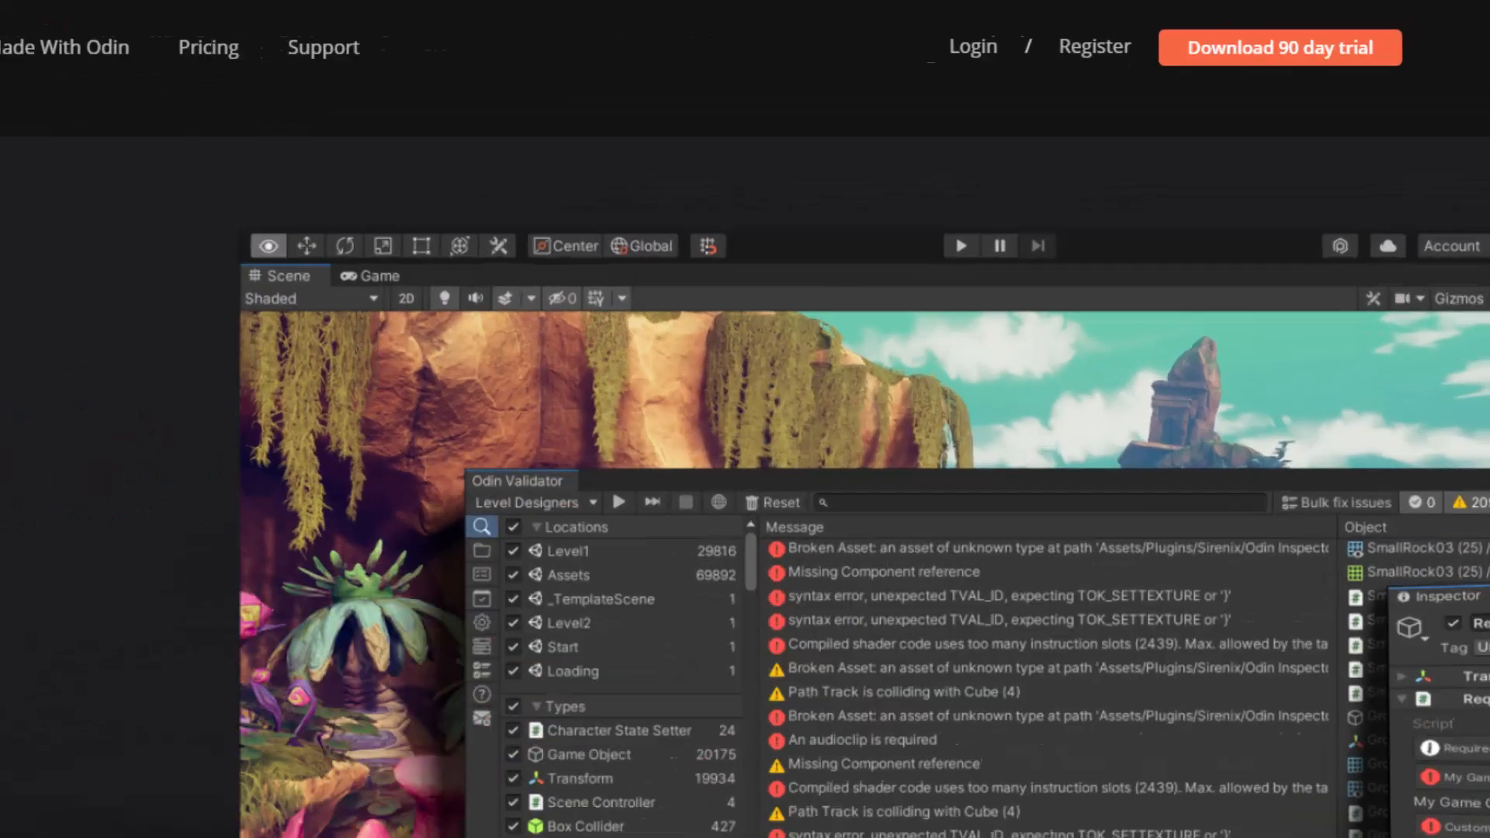